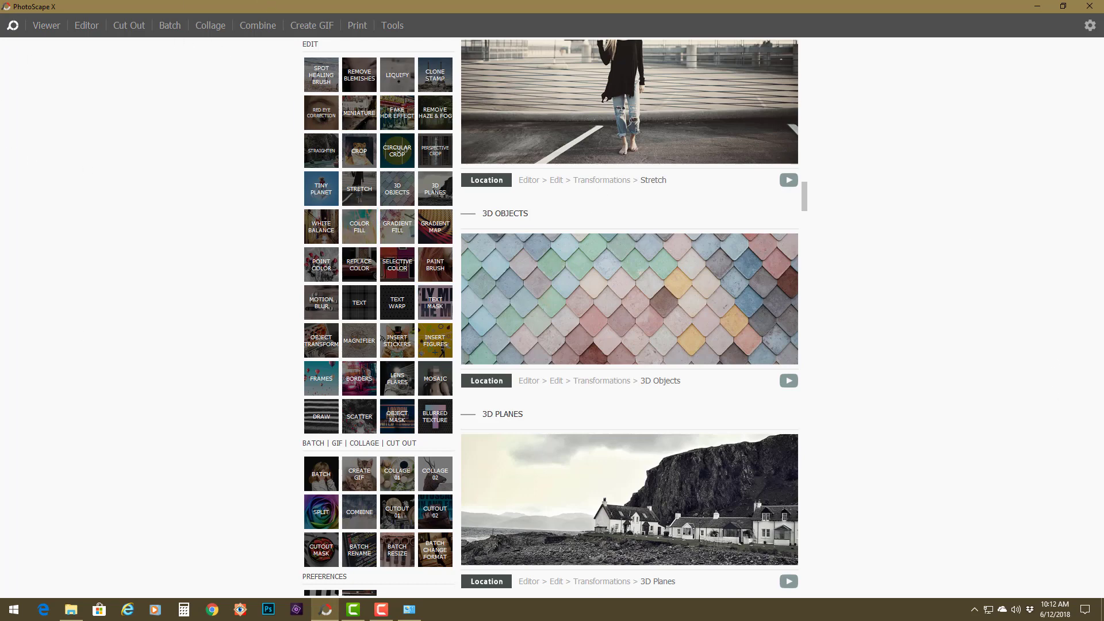
# Enter the Editor's Edit panel for the sculpture photo and expand the Transformations group.
pyautogui.click(86, 25)
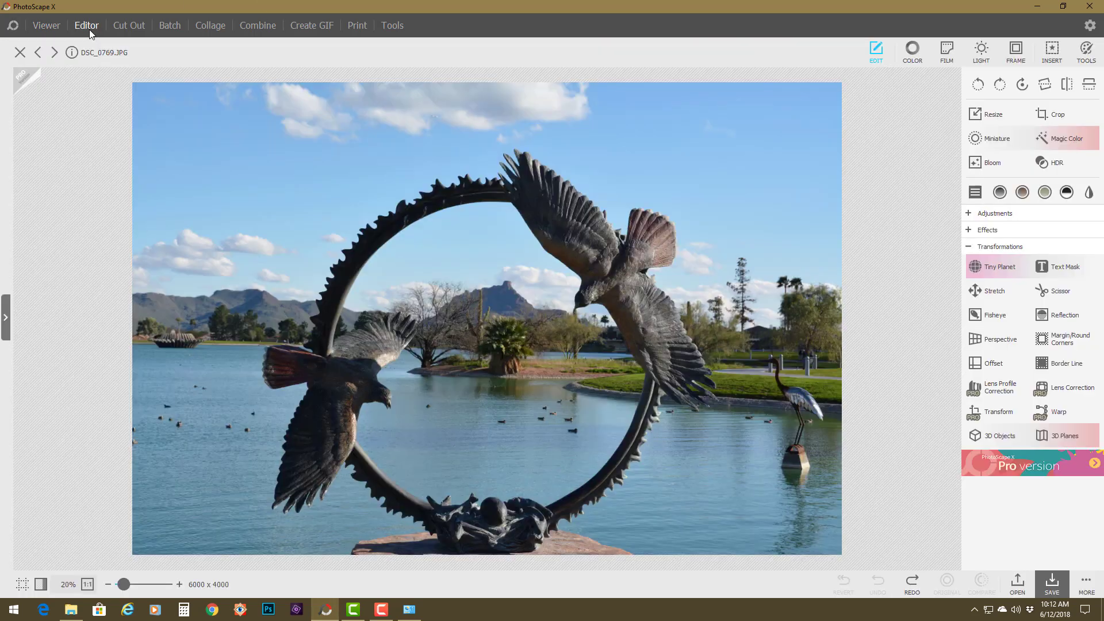
pyautogui.click(998, 246)
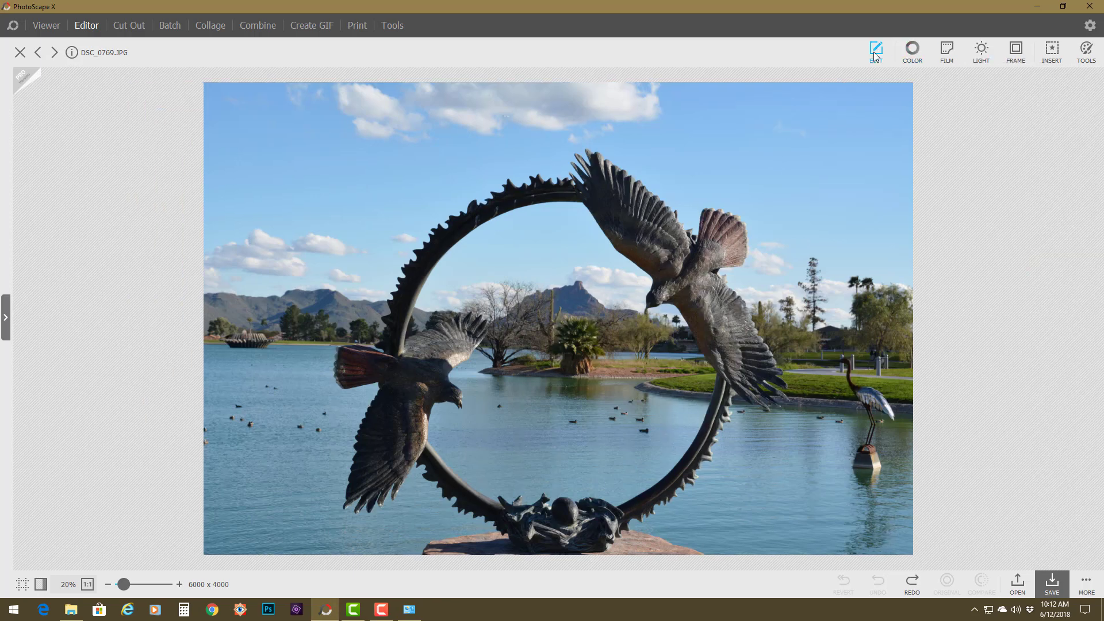
pyautogui.click(876, 50)
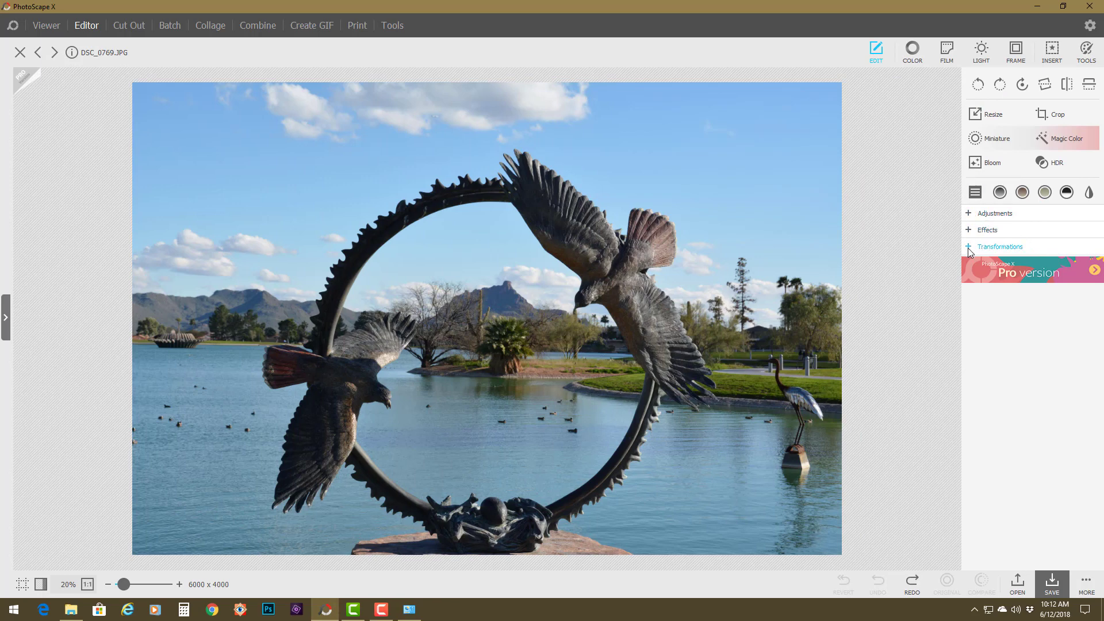
pyautogui.click(1000, 247)
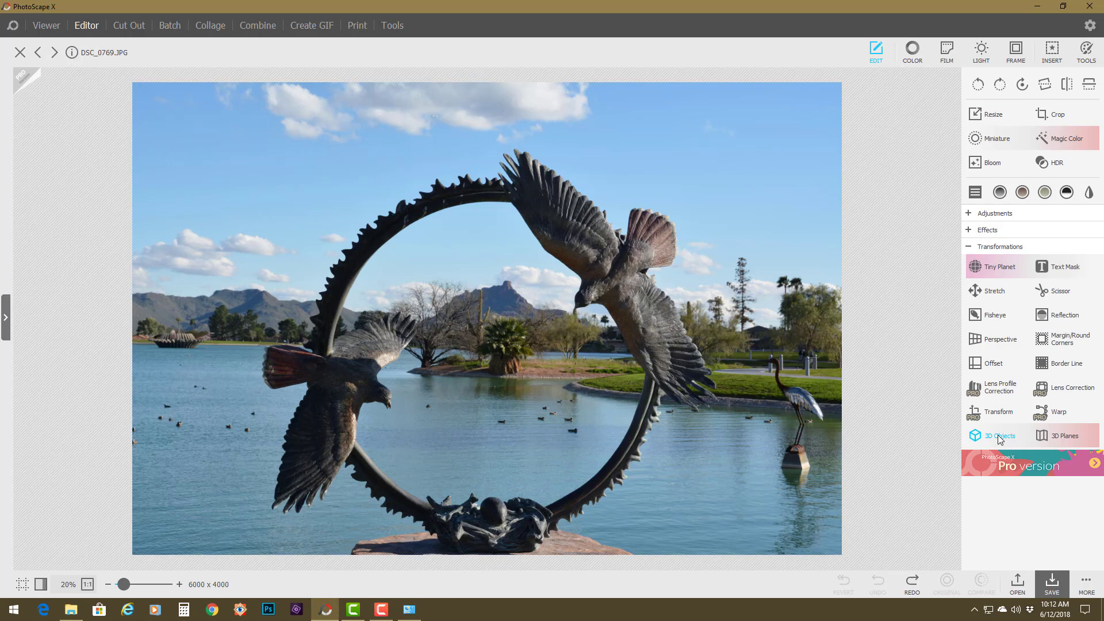
# In 3D Objects, wrap the photo onto a box and raise Thickness from 50 to 73.
pyautogui.click(997, 435)
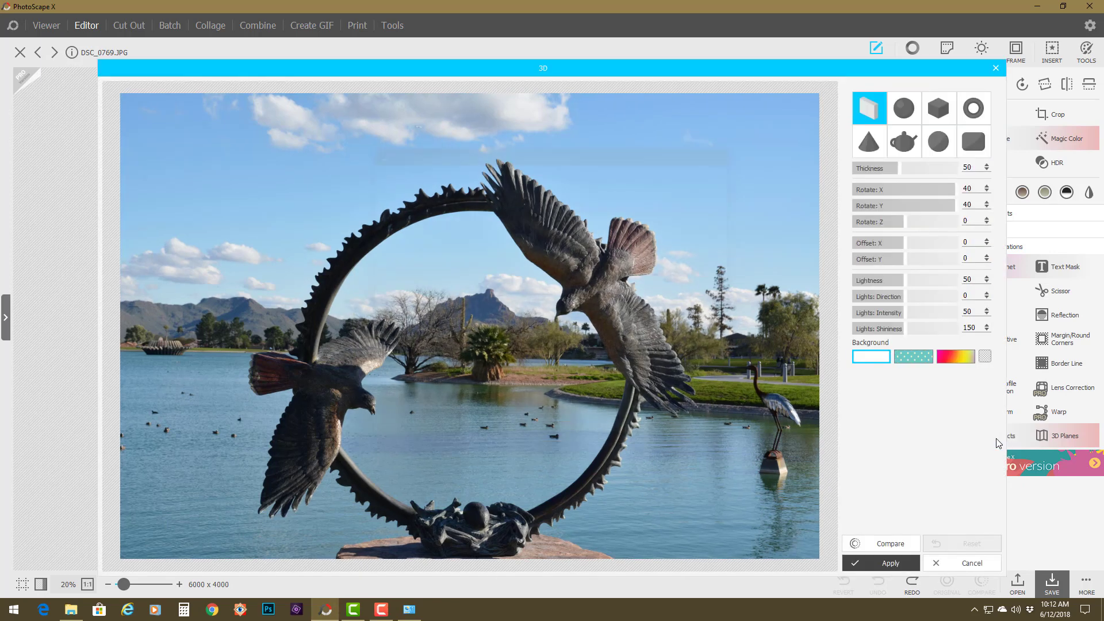
pyautogui.click(870, 108)
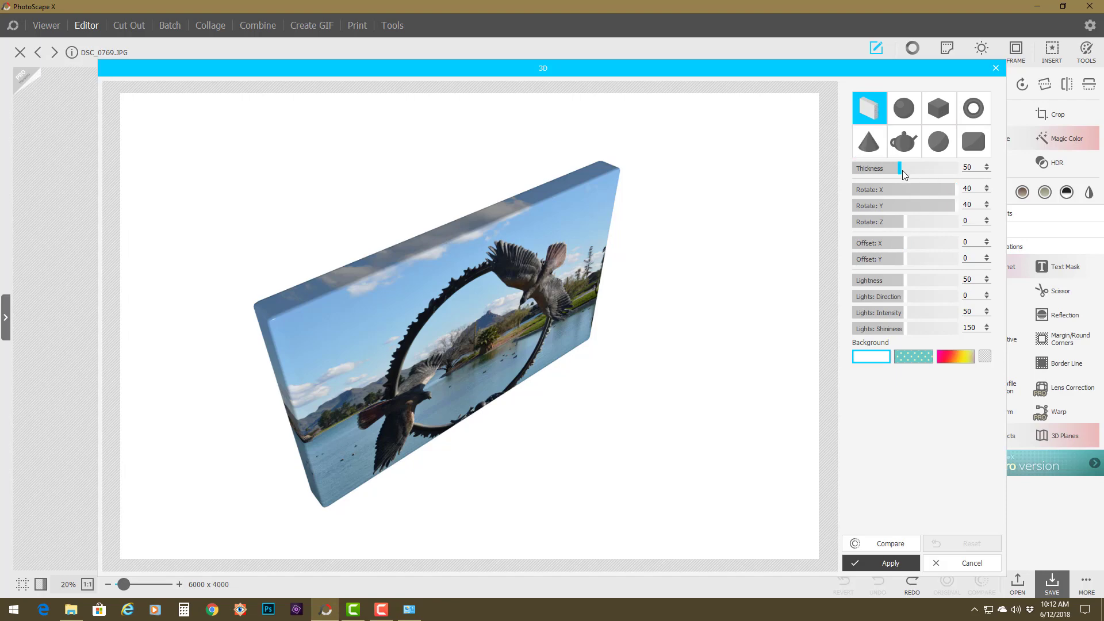
pyautogui.moveTo(900, 168); pyautogui.dragTo(919, 168)
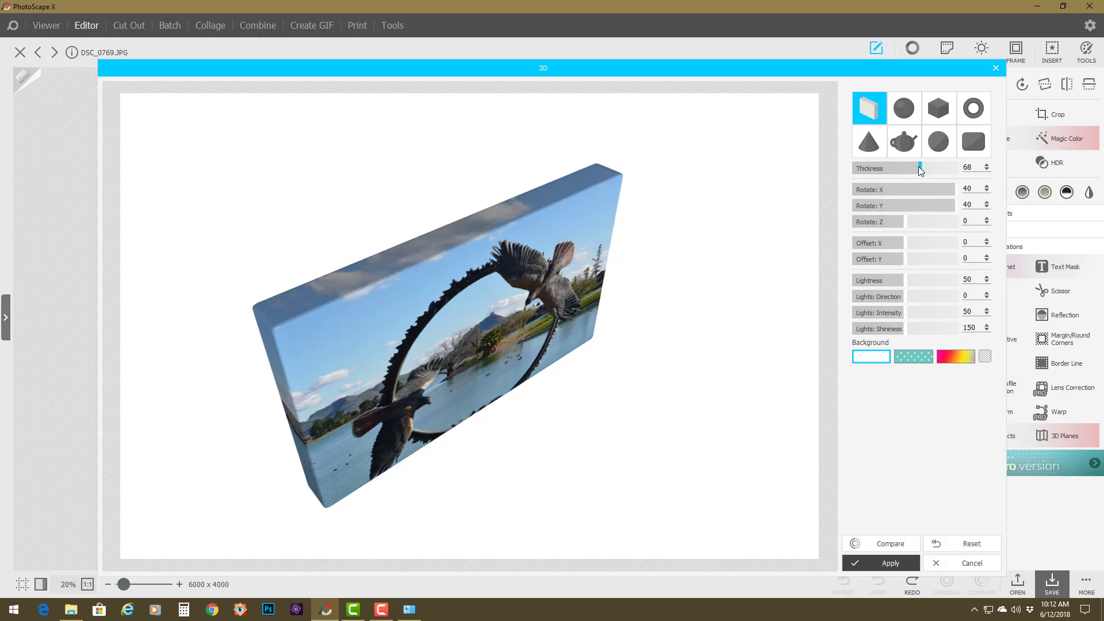
pyautogui.moveTo(919, 168); pyautogui.dragTo(928, 168)
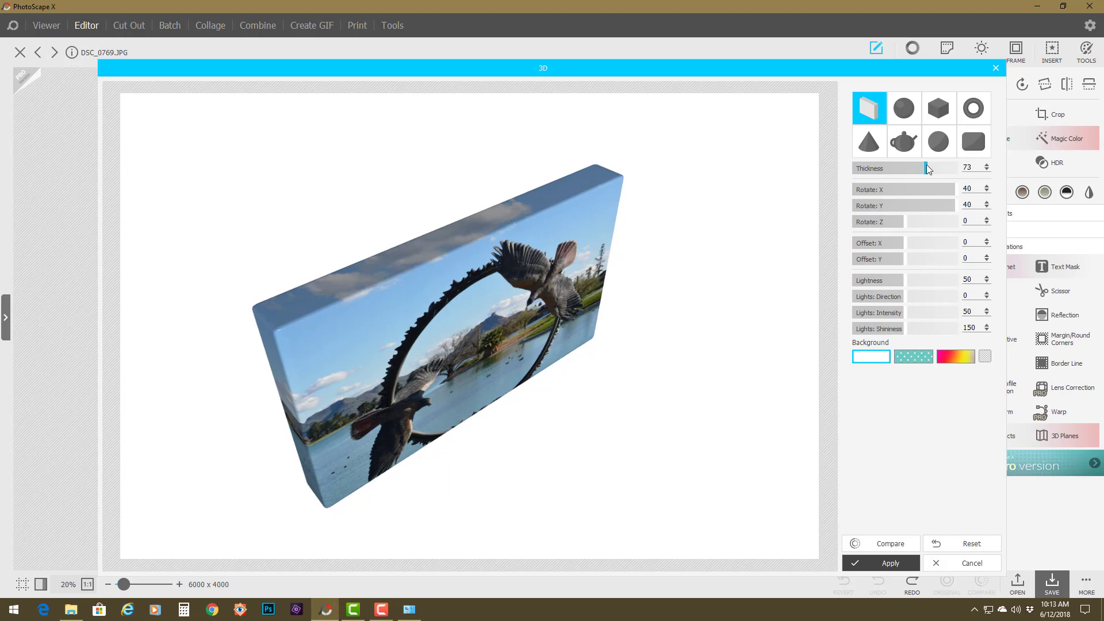
pyautogui.moveTo(956, 192)
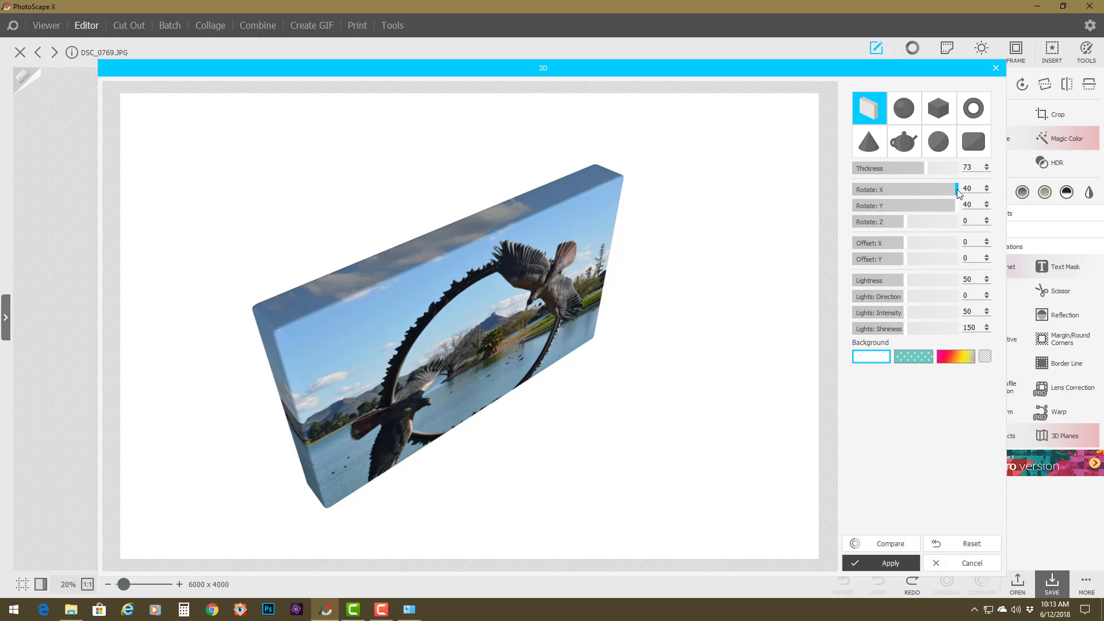
# Set Rotate X to 0, Rotate Y to 6 and Rotate Z to 23 for a near face-on diagonal tilt.
pyautogui.moveTo(955, 188); pyautogui.dragTo(915, 188)
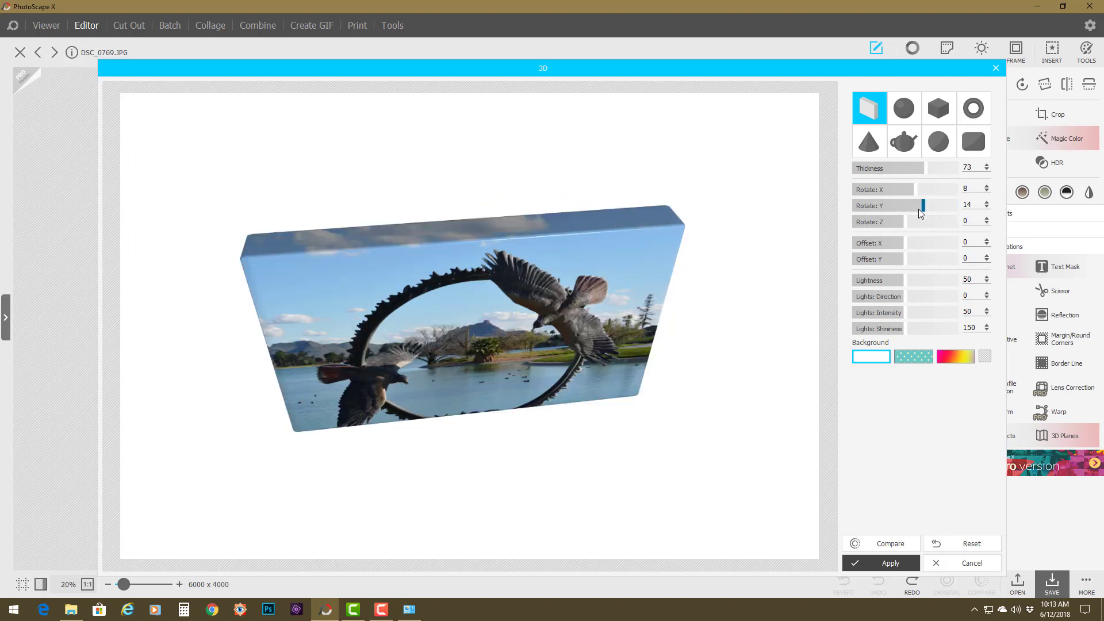
pyautogui.moveTo(925, 204); pyautogui.dragTo(906, 204)
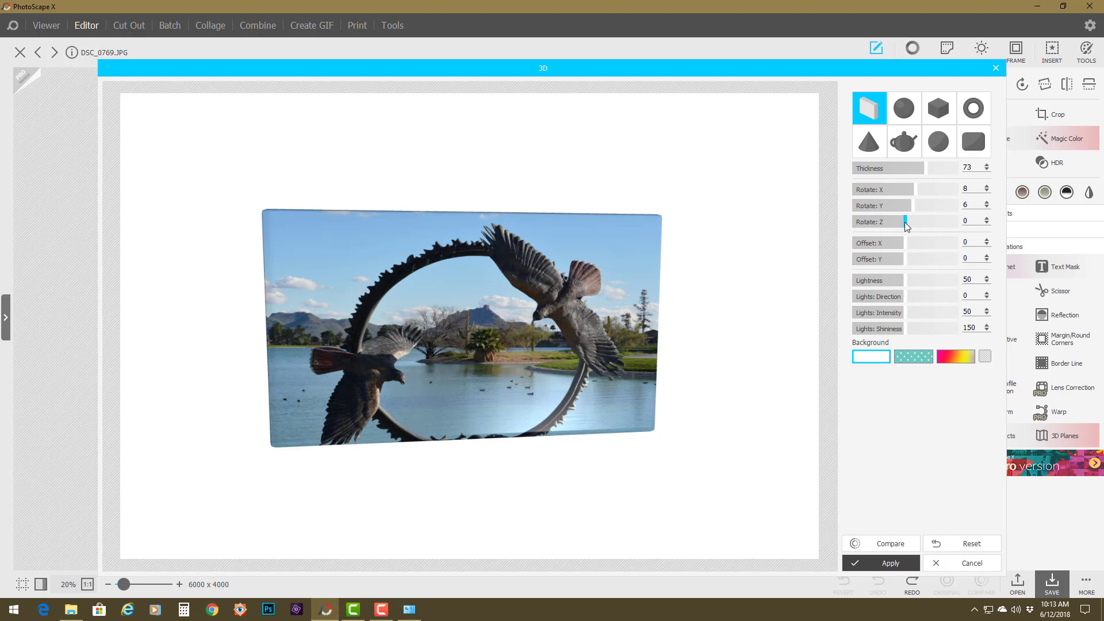
pyautogui.moveTo(907, 222); pyautogui.dragTo(933, 222)
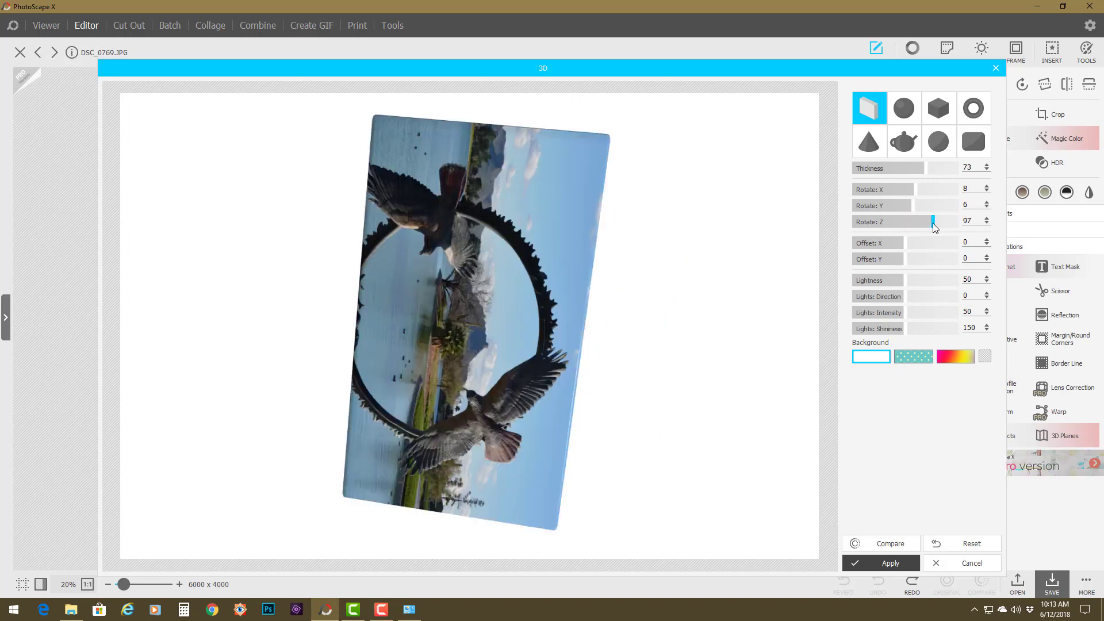
pyautogui.moveTo(933, 222); pyautogui.dragTo(915, 222)
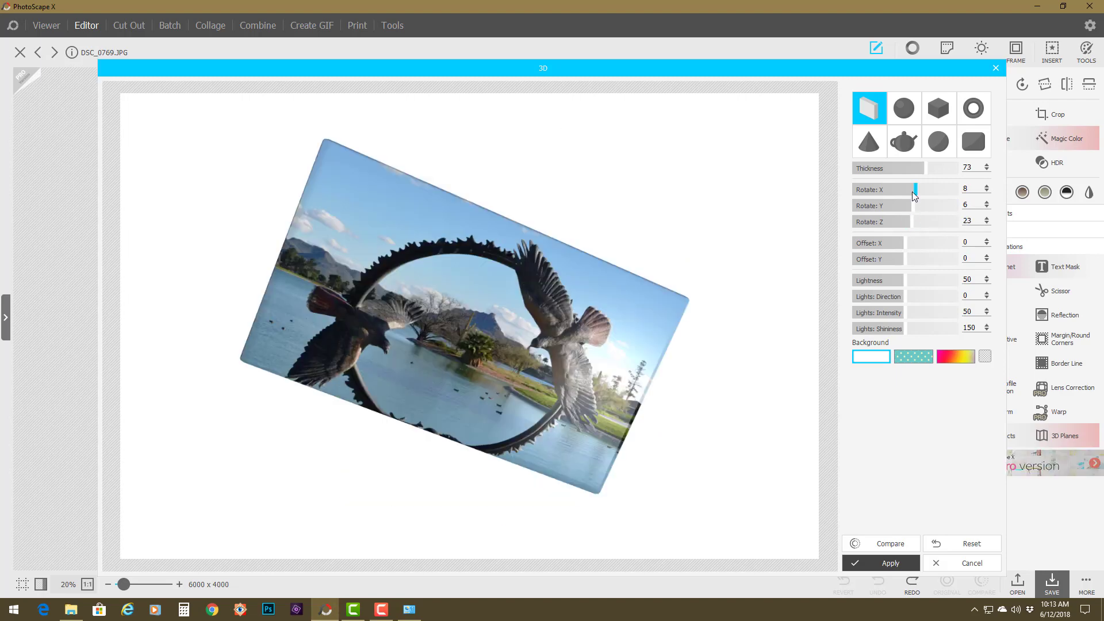
pyautogui.moveTo(914, 196); pyautogui.dragTo(905, 196)
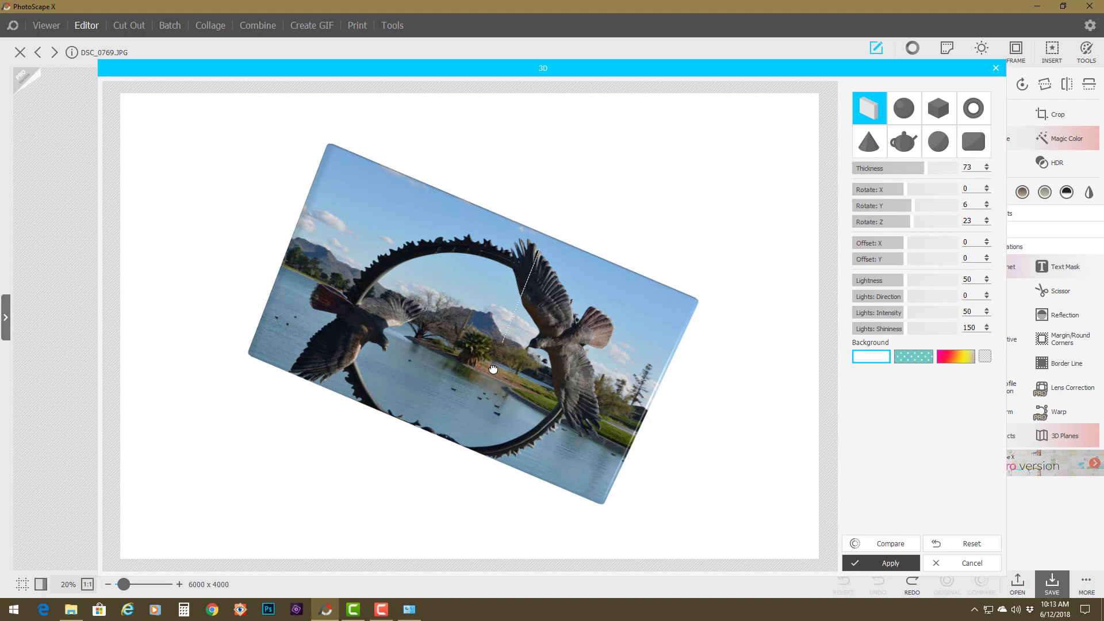
# Turn the box in the preview to about Rotate X 24 and Rotate Y 31, showing top and right sides.
pyautogui.moveTo(493, 369); pyautogui.dragTo(458, 432)
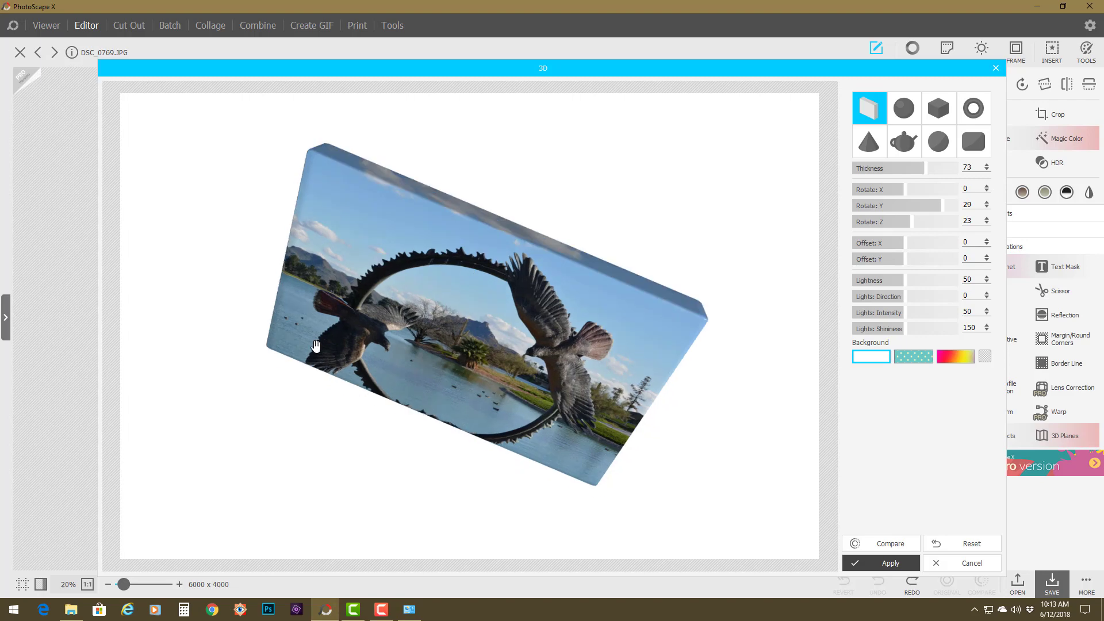
pyautogui.moveTo(315, 345); pyautogui.dragTo(591, 382)
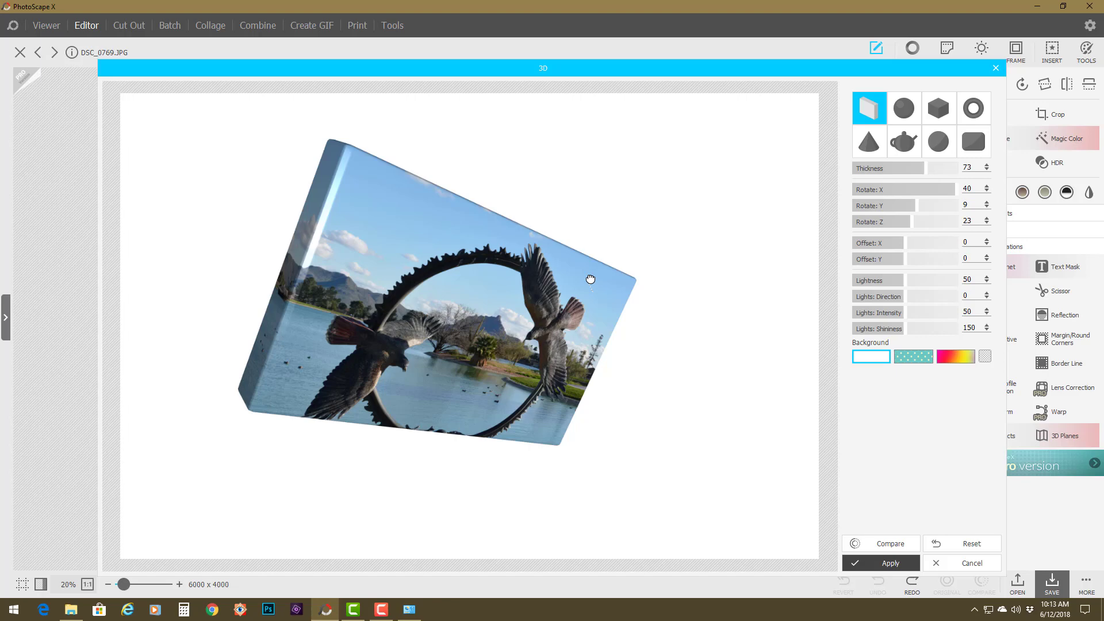
pyautogui.moveTo(590, 279); pyautogui.dragTo(579, 279)
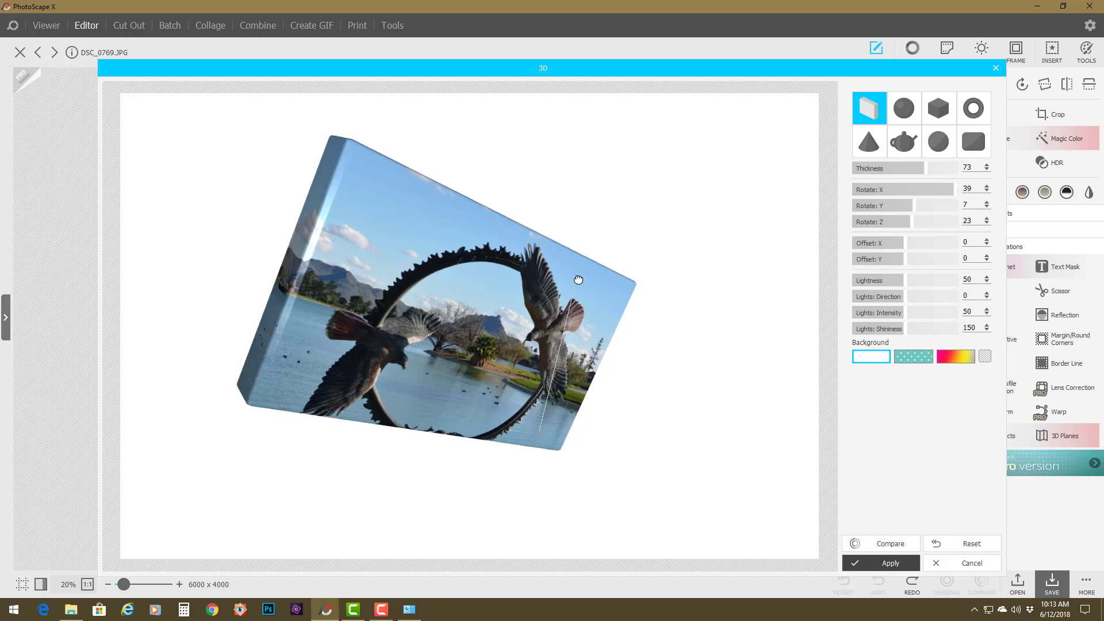
pyautogui.moveTo(578, 280); pyautogui.dragTo(542, 449)
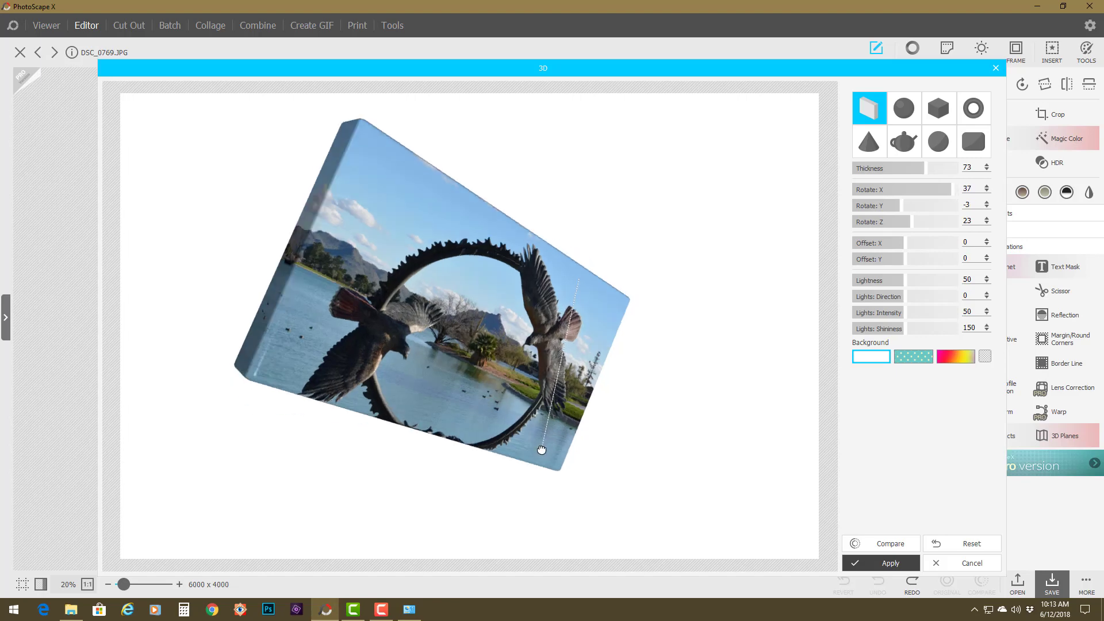
pyautogui.moveTo(540, 450); pyautogui.dragTo(537, 421)
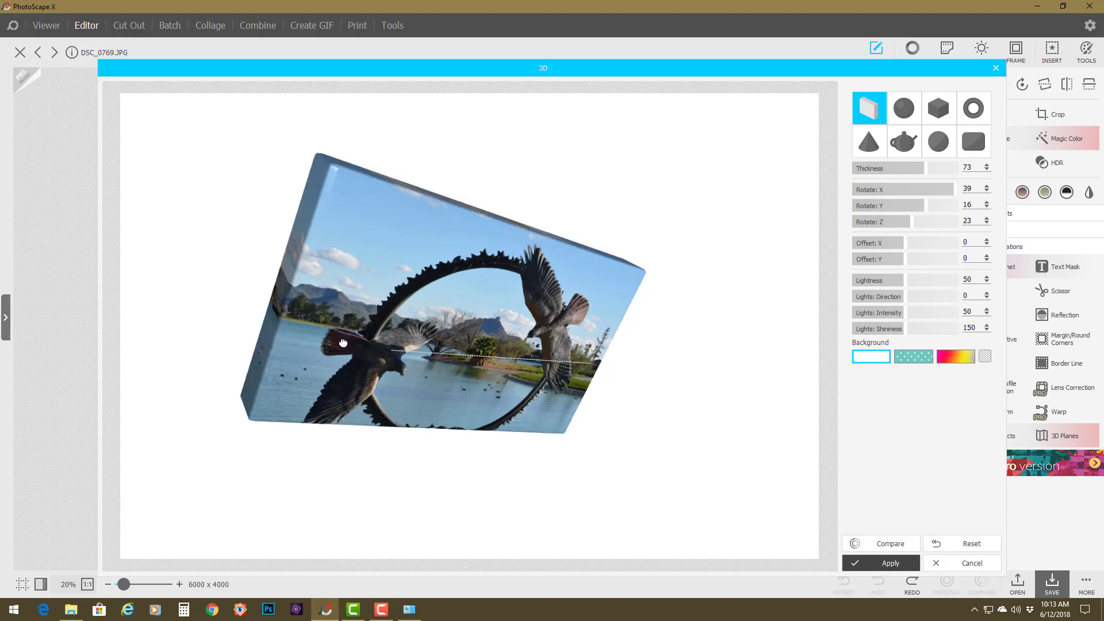
pyautogui.moveTo(344, 344); pyautogui.dragTo(332, 196)
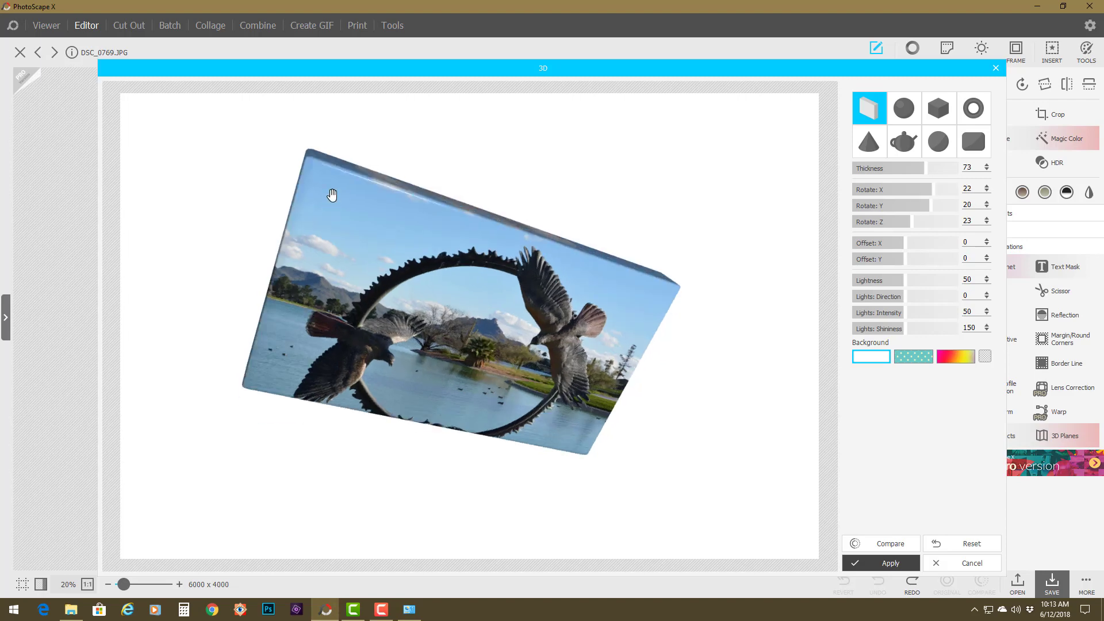
pyautogui.moveTo(333, 196); pyautogui.dragTo(548, 331)
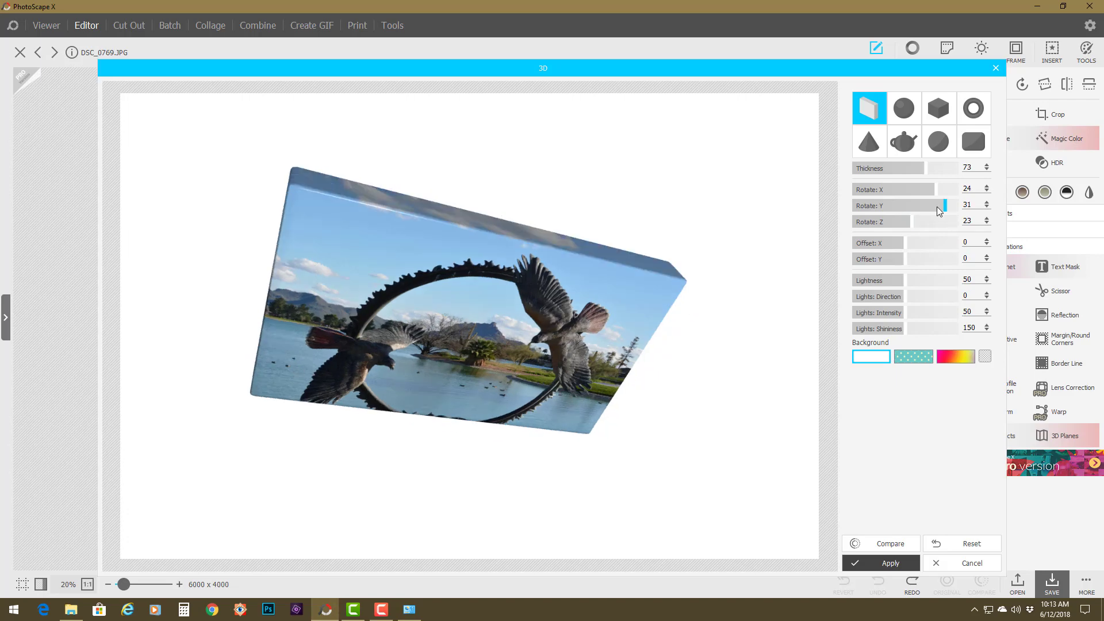
# Level the box to Rotate X 36, Rotate Y 22, Rotate Z 0 so its left side and top show.
pyautogui.moveTo(946, 205); pyautogui.dragTo(922, 205)
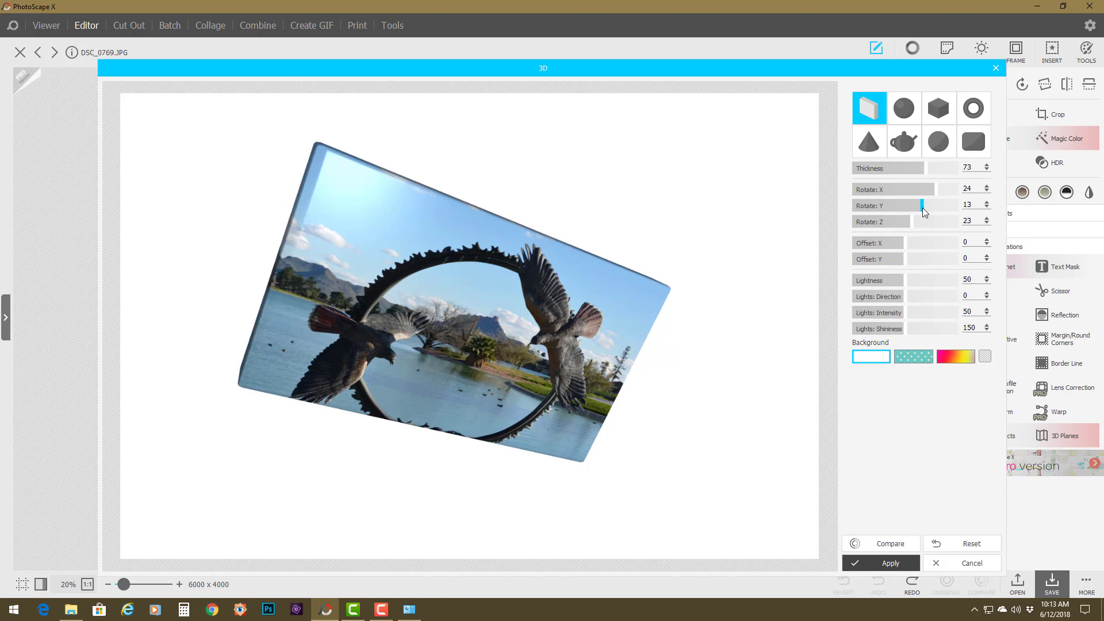
pyautogui.moveTo(924, 209); pyautogui.dragTo(942, 208)
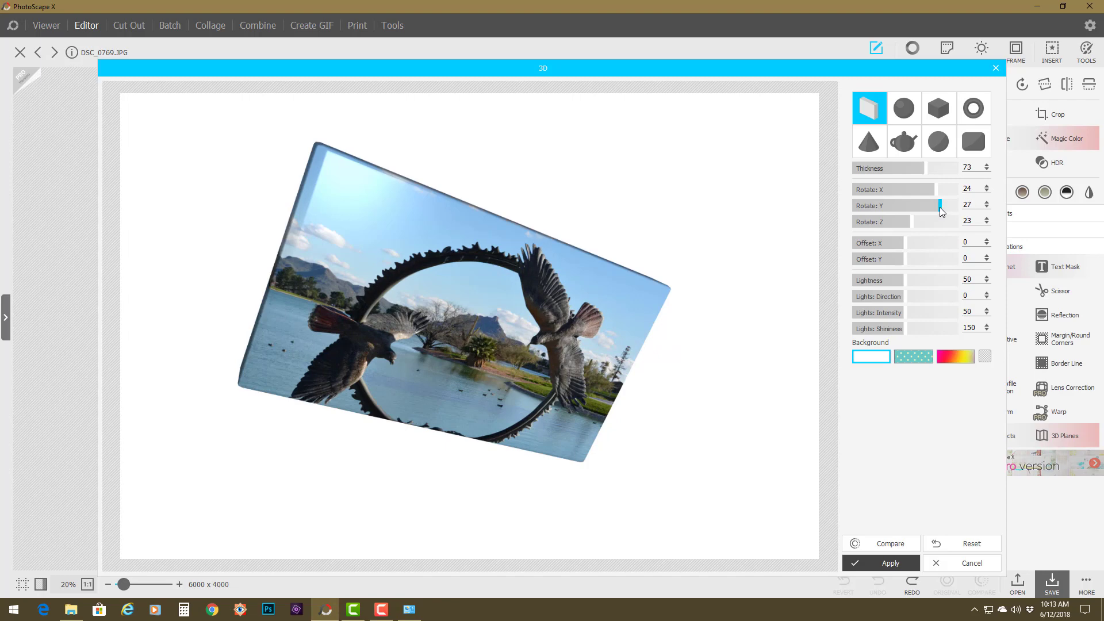
pyautogui.moveTo(942, 205); pyautogui.dragTo(925, 189)
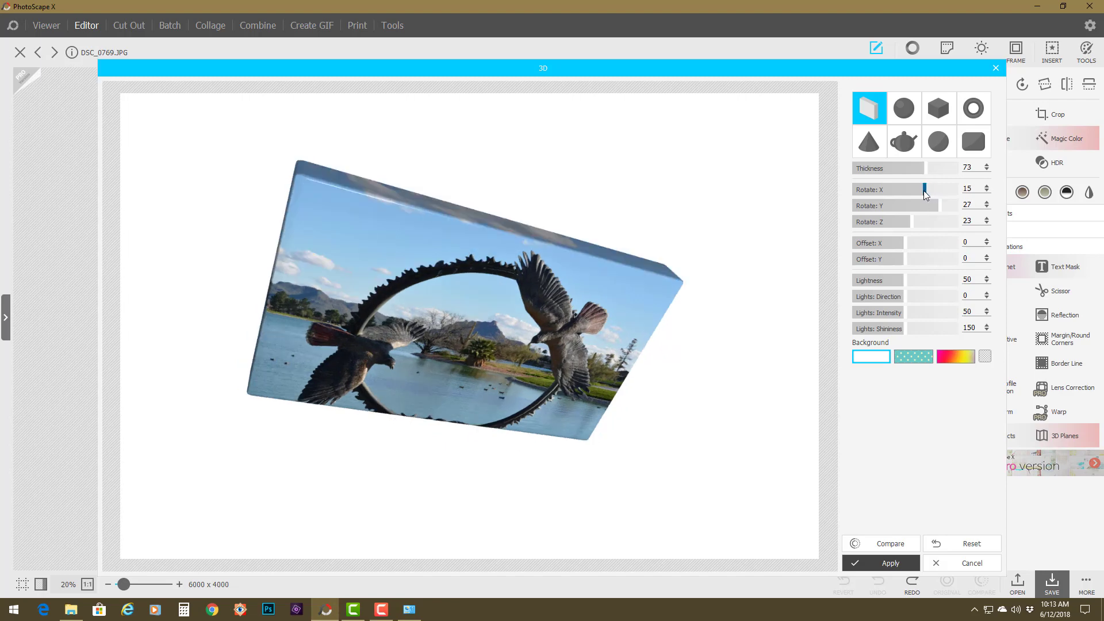
pyautogui.moveTo(926, 196); pyautogui.dragTo(943, 196)
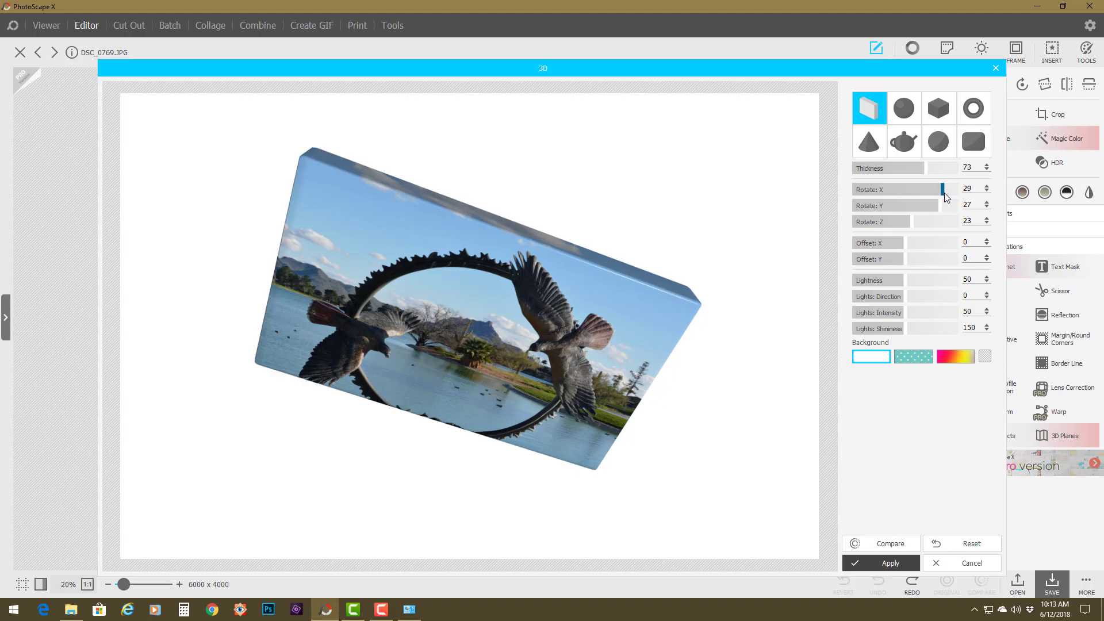
pyautogui.moveTo(943, 205); pyautogui.dragTo(918, 205)
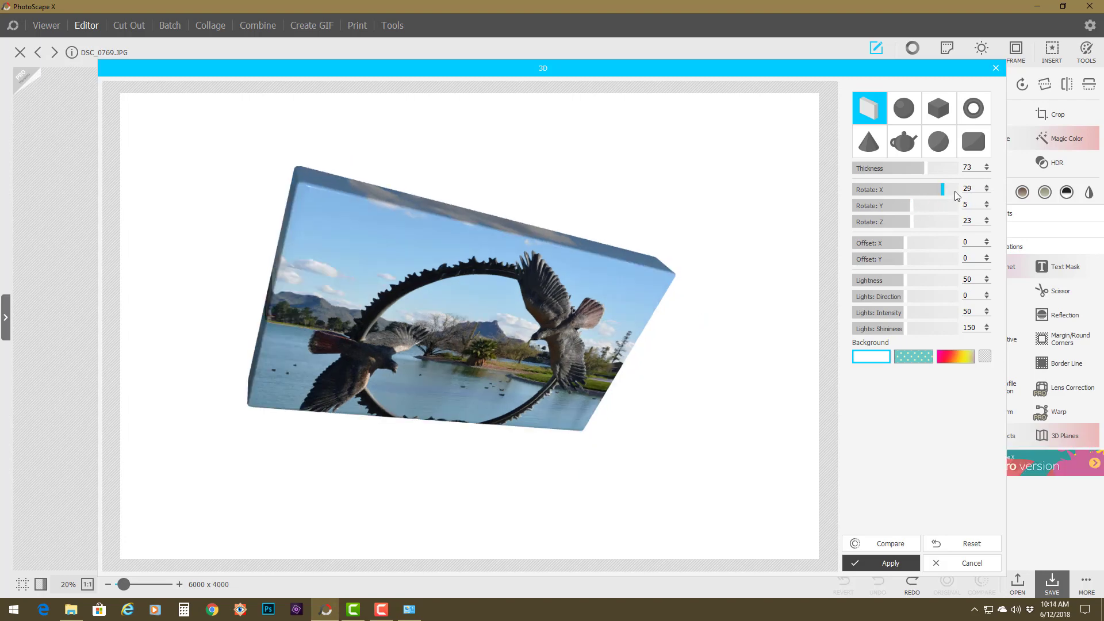
pyautogui.moveTo(939, 189); pyautogui.dragTo(907, 188)
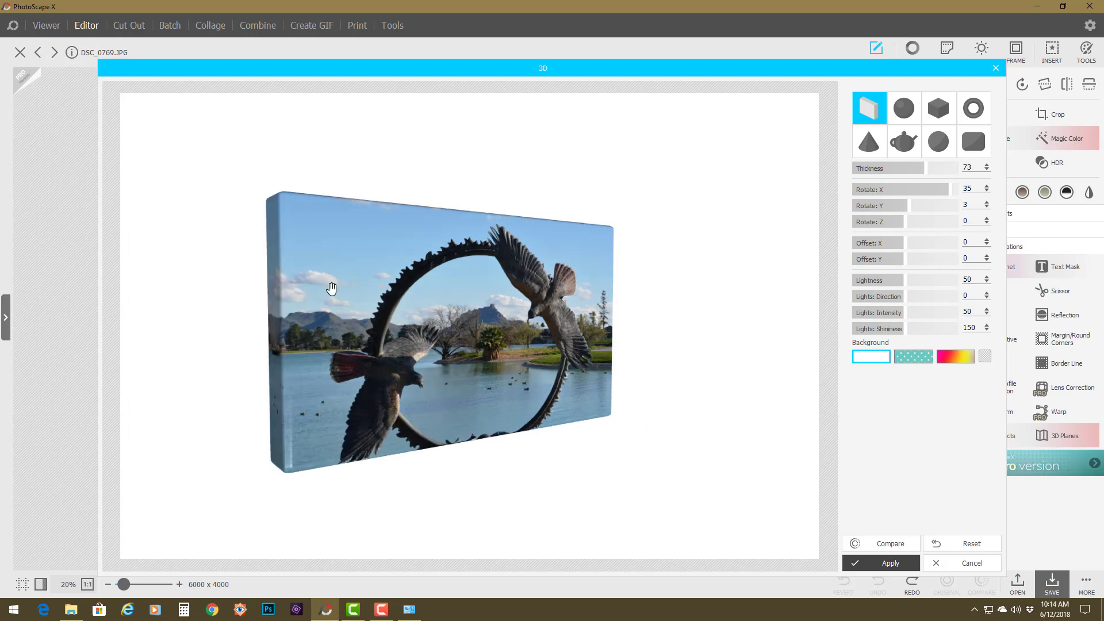
pyautogui.moveTo(419, 349)
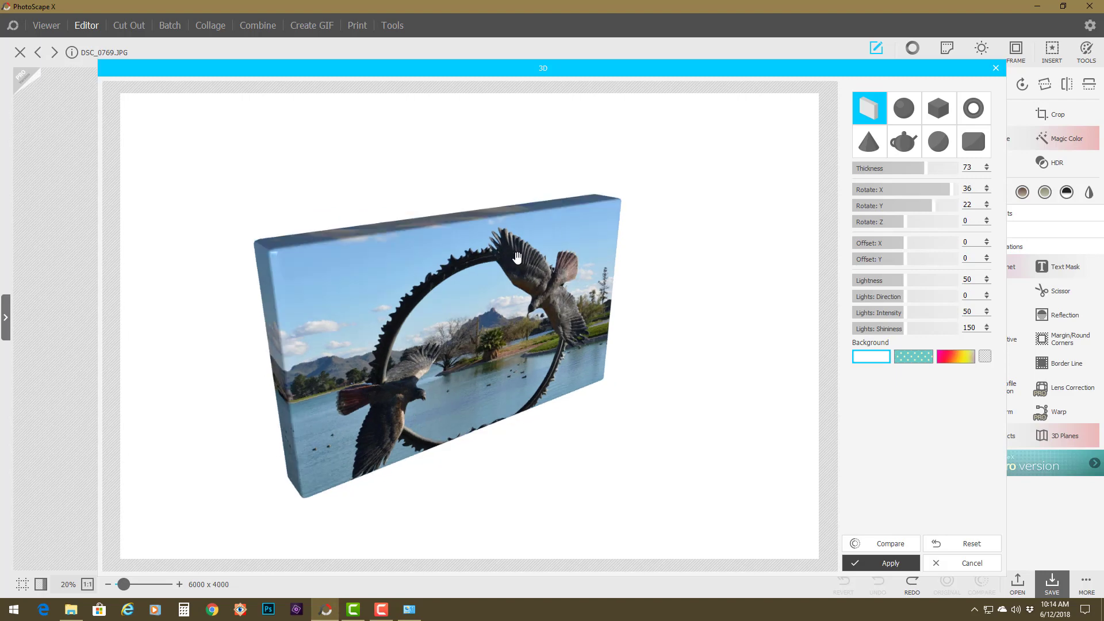
pyautogui.moveTo(796, 511)
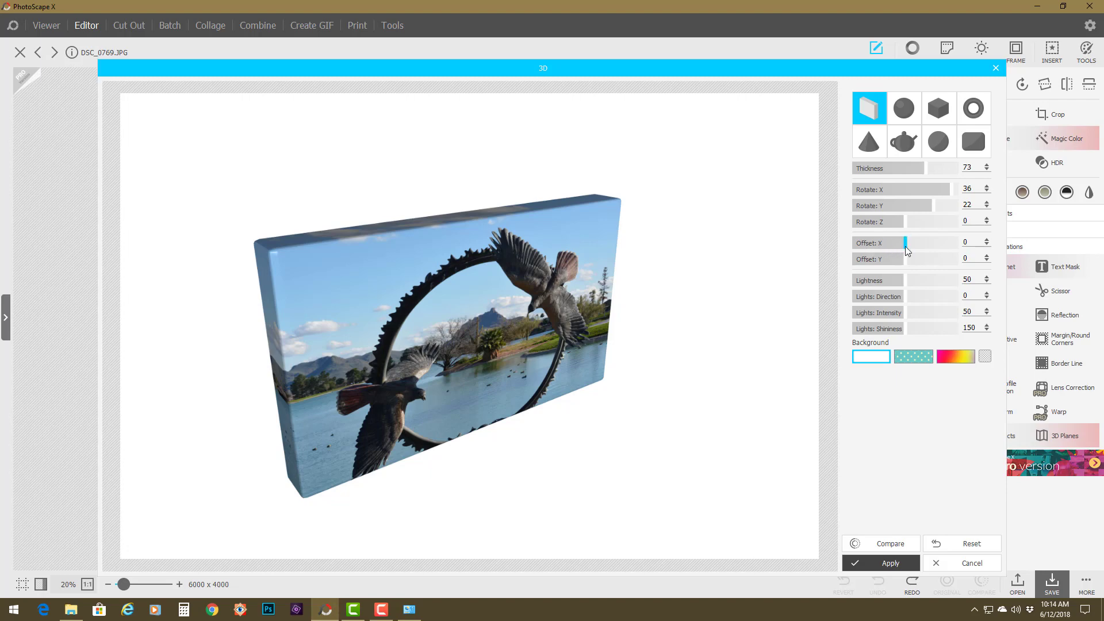
# Set Offset X to about 56 and Offset Y to about -11, placing the herons between the flying birds.
pyautogui.moveTo(905, 243); pyautogui.dragTo(940, 242)
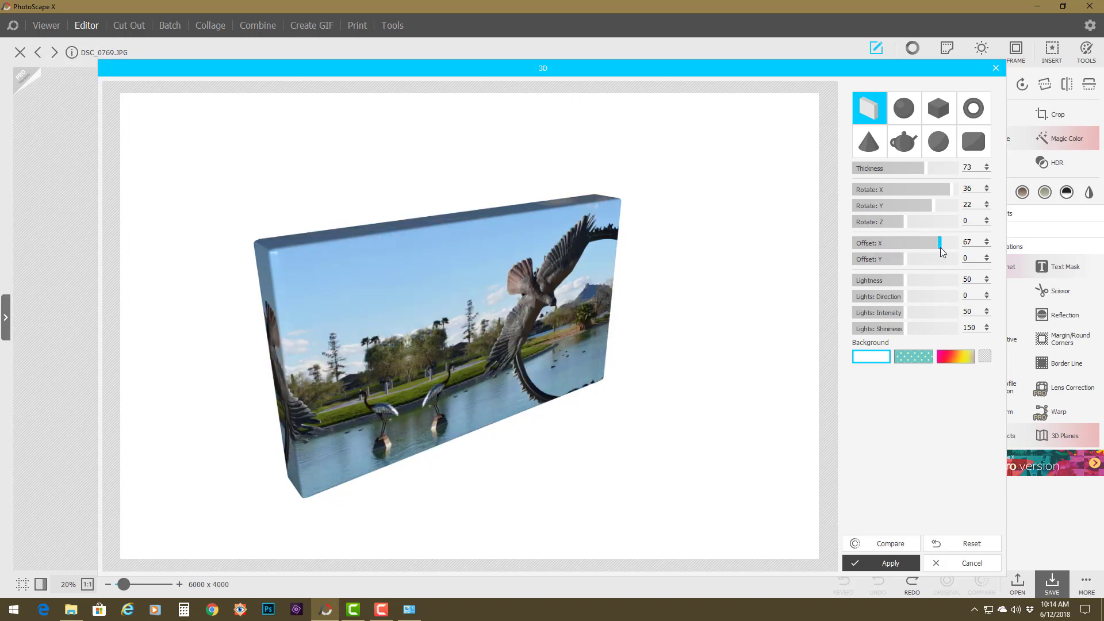
pyautogui.moveTo(940, 242); pyautogui.dragTo(935, 243)
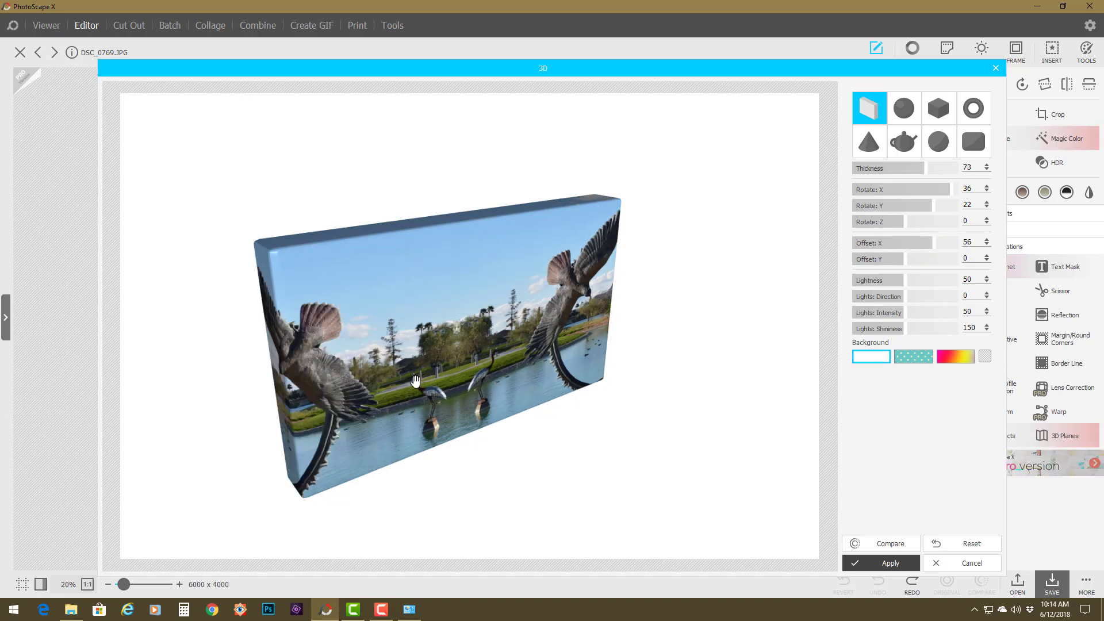
pyautogui.moveTo(458, 405)
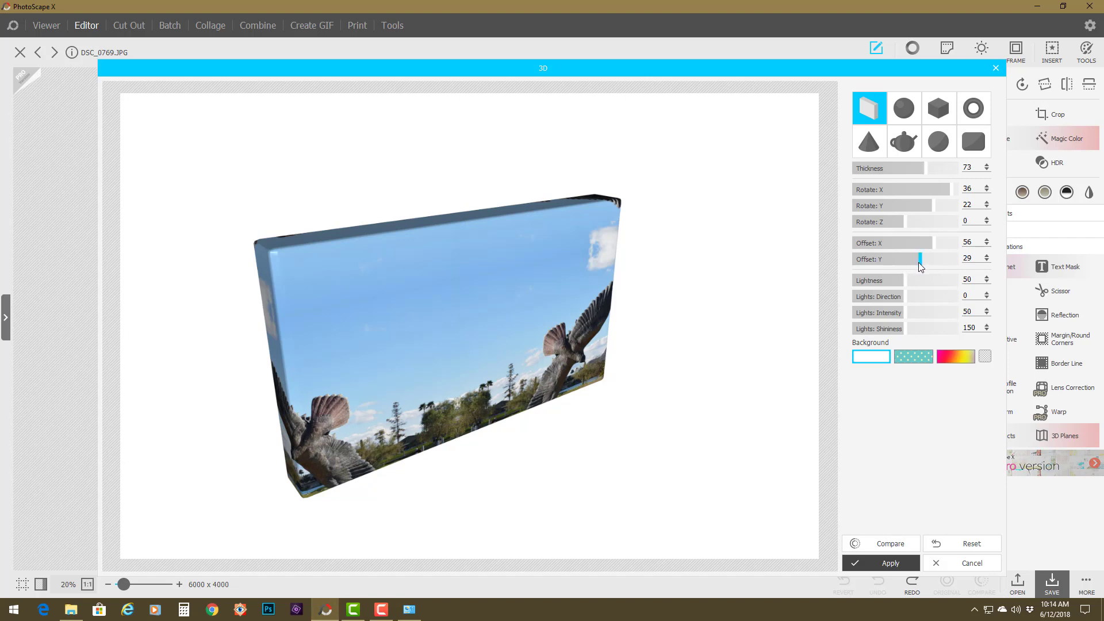
pyautogui.moveTo(918, 259); pyautogui.dragTo(899, 259)
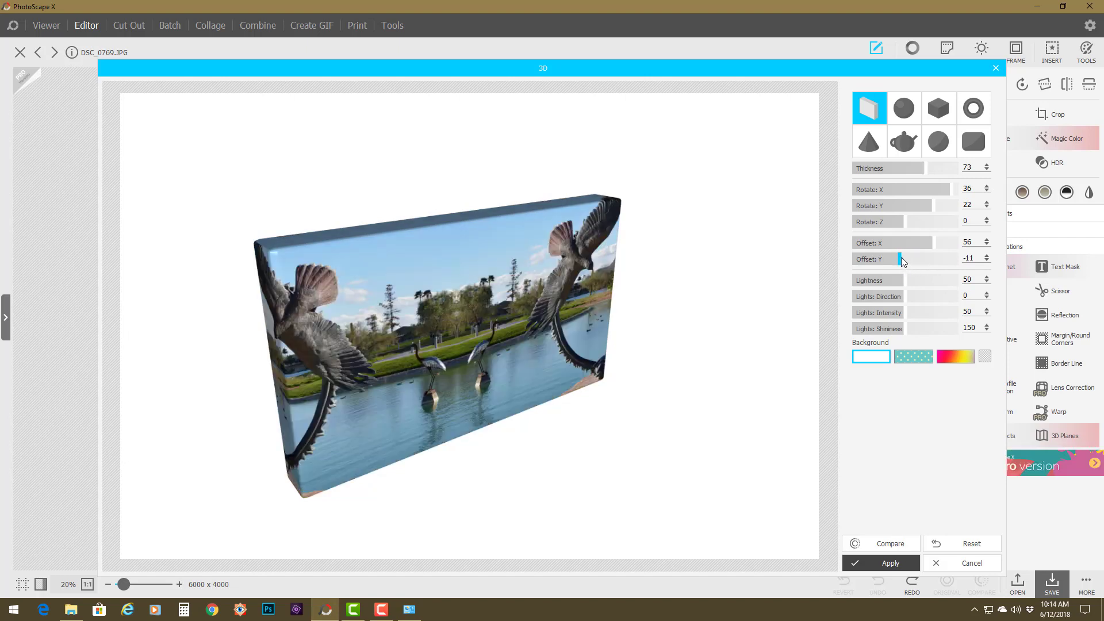
pyautogui.moveTo(414, 296)
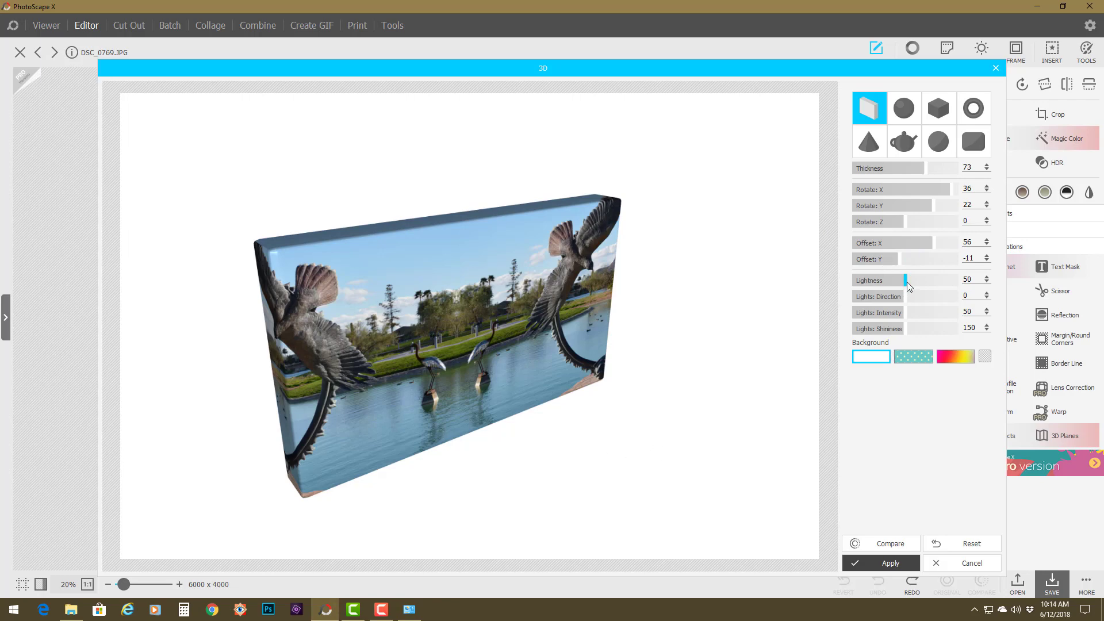
# Set Rotate X to 40, Lights Direction to -5 and Shininess to 142.
pyautogui.moveTo(906, 281); pyautogui.dragTo(904, 280)
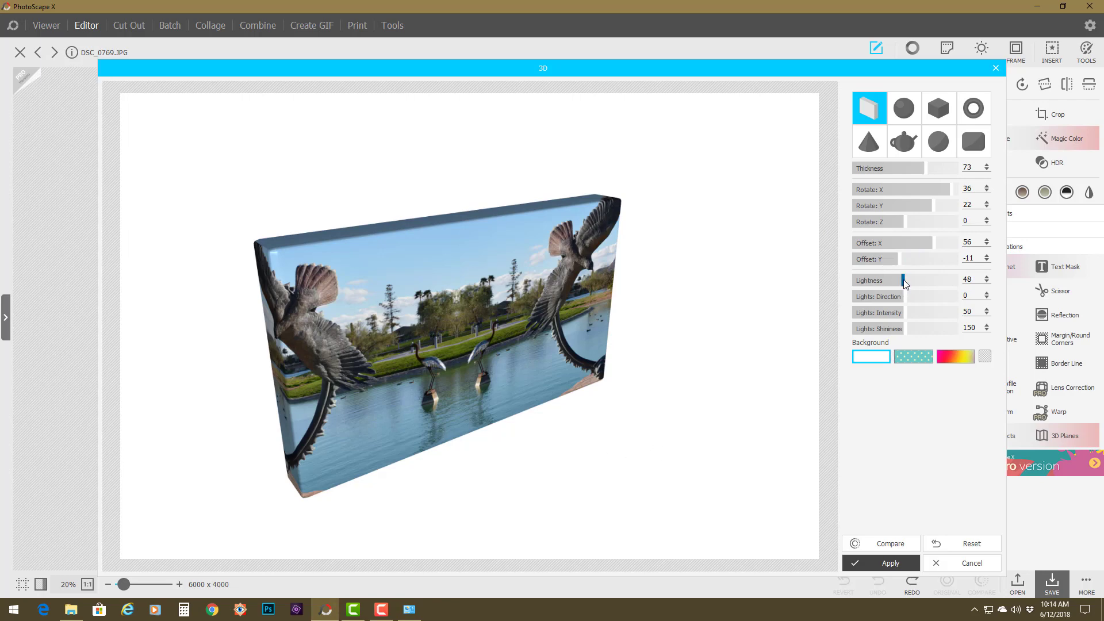
pyautogui.moveTo(904, 280); pyautogui.dragTo(915, 281)
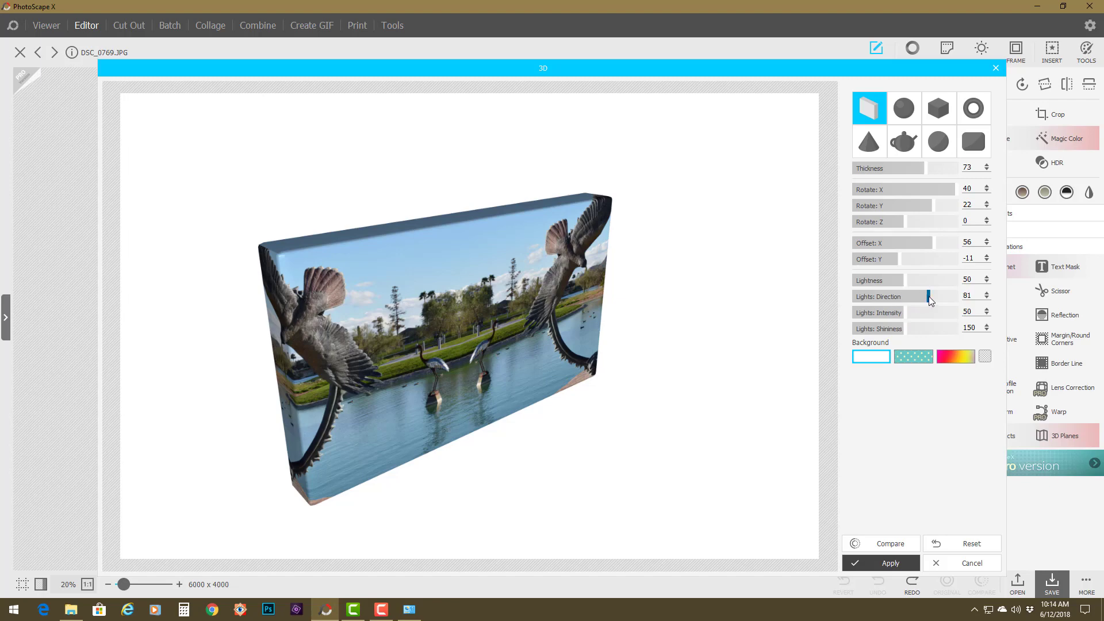
pyautogui.moveTo(947, 297); pyautogui.dragTo(916, 297)
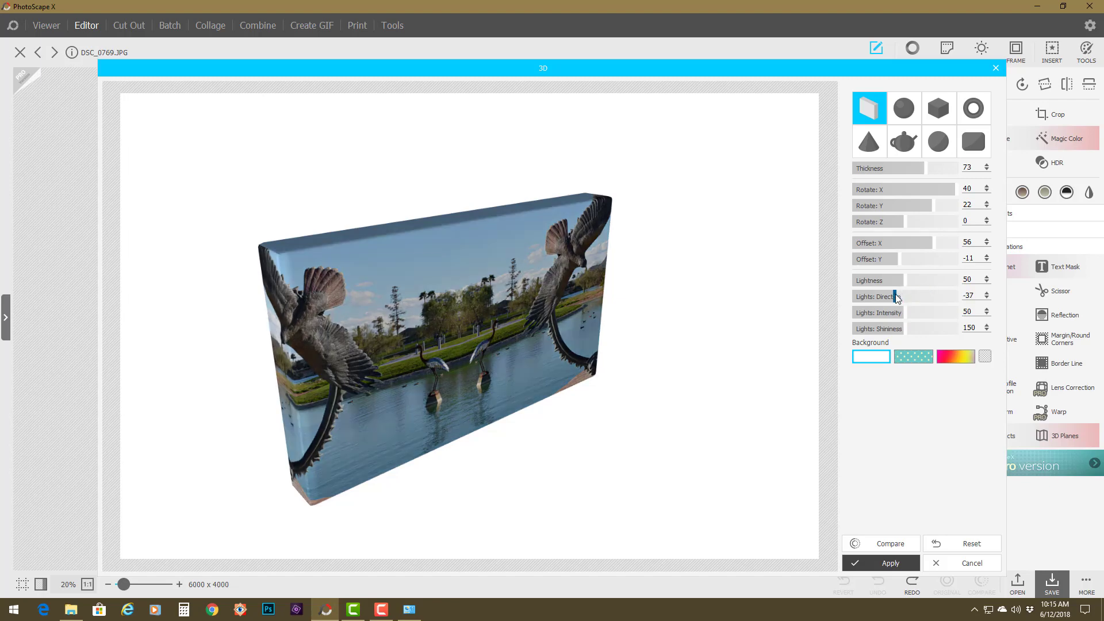
pyautogui.moveTo(909, 295); pyautogui.dragTo(944, 296)
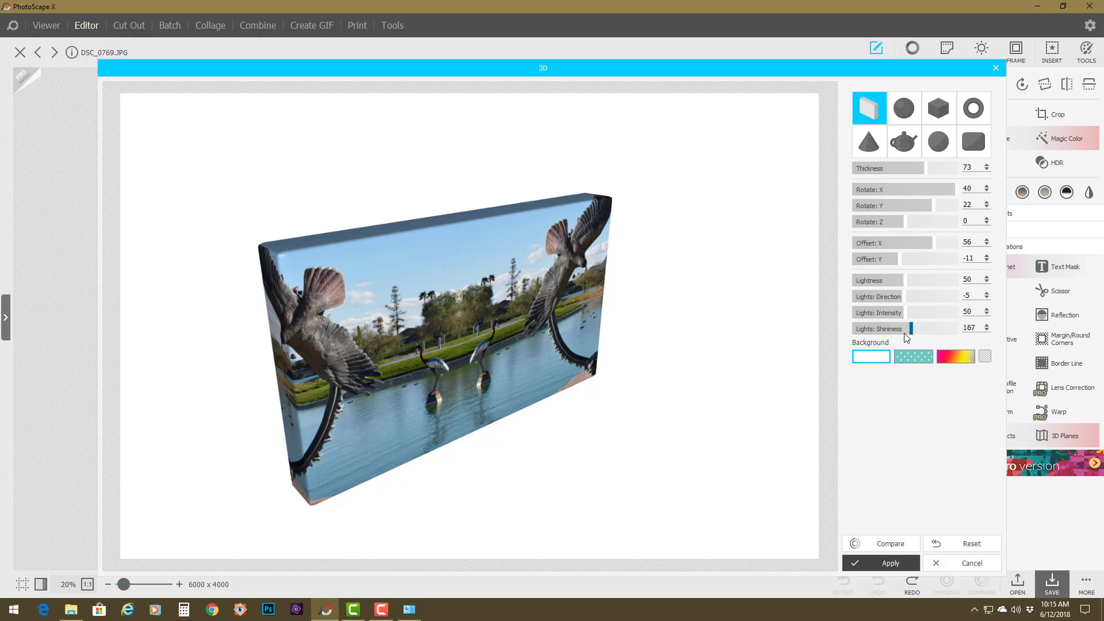
pyautogui.moveTo(911, 328); pyautogui.dragTo(904, 328)
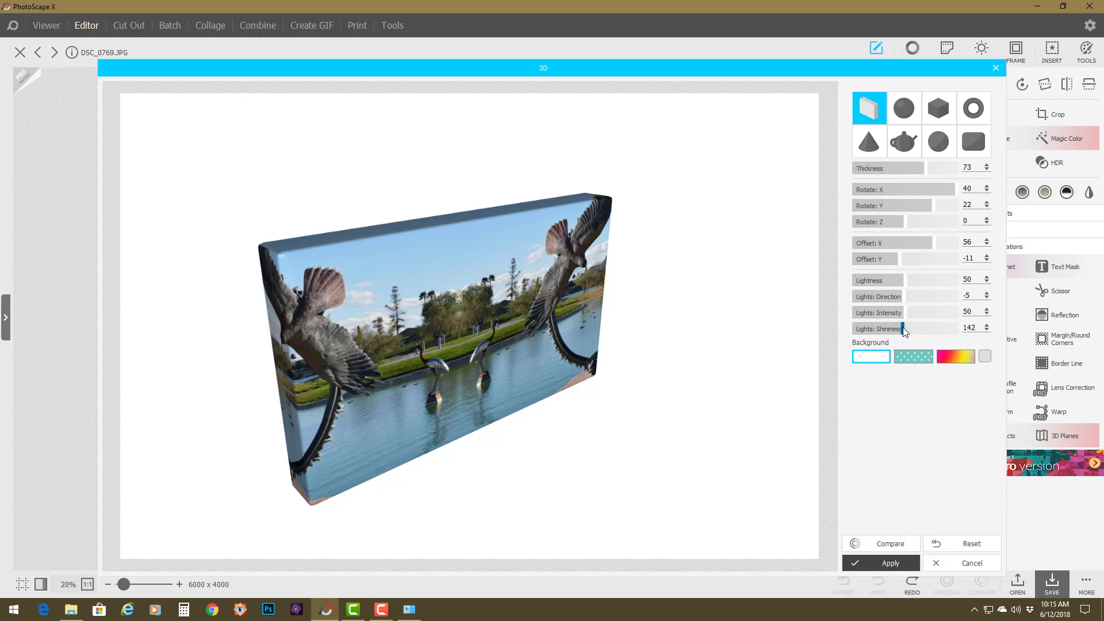
pyautogui.moveTo(936, 352)
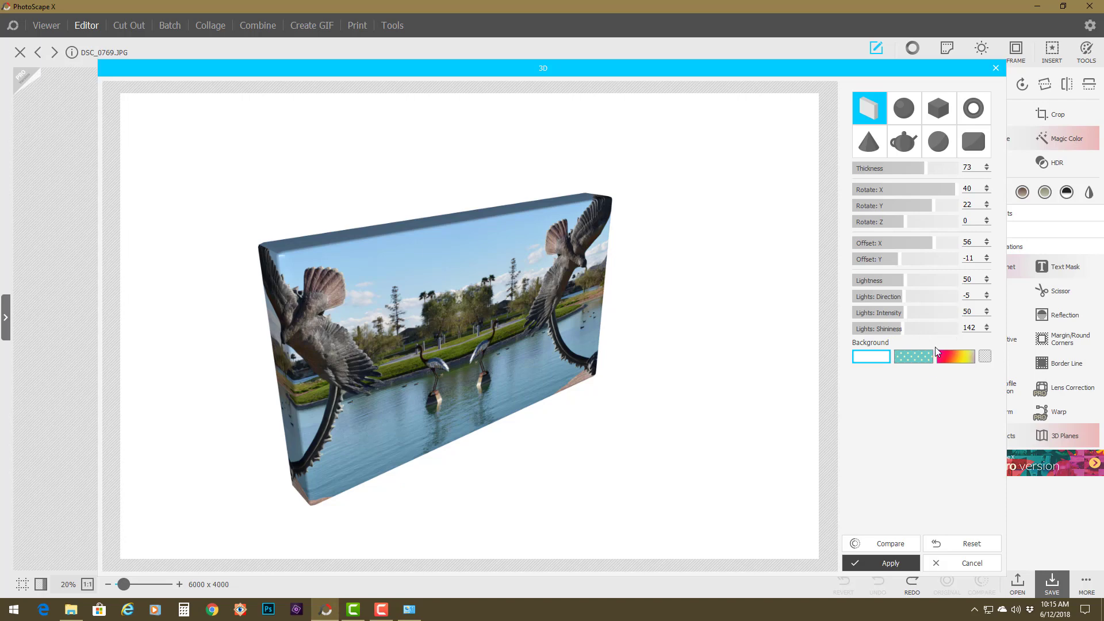
pyautogui.moveTo(872, 359)
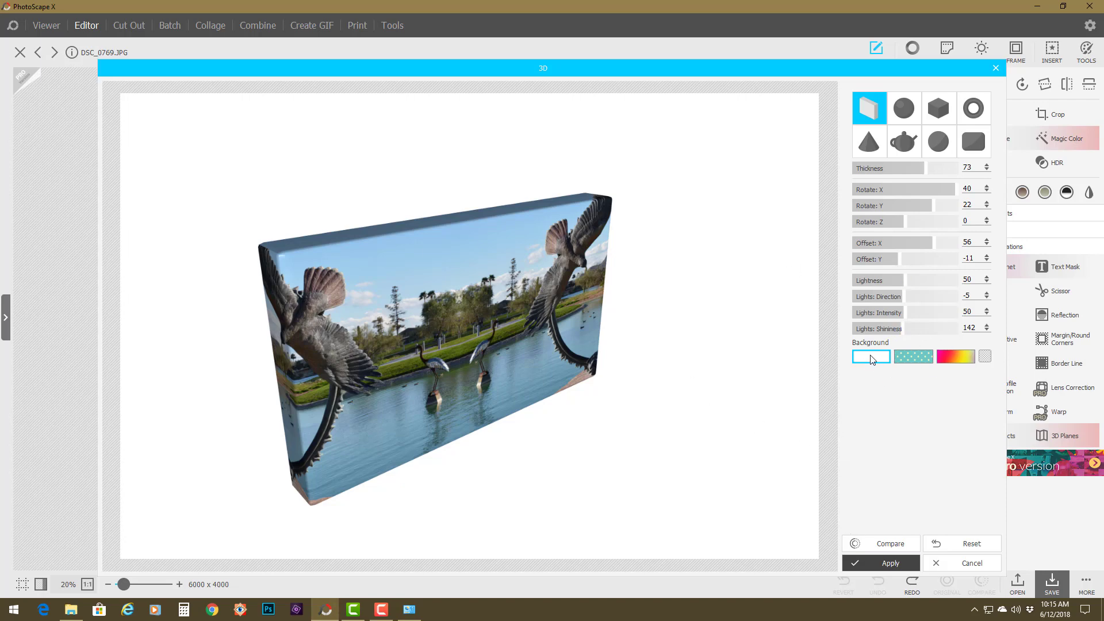
# Try a pastel rainbow gradient background, revert to plain white, and close the 3D dialog.
pyautogui.click(956, 357)
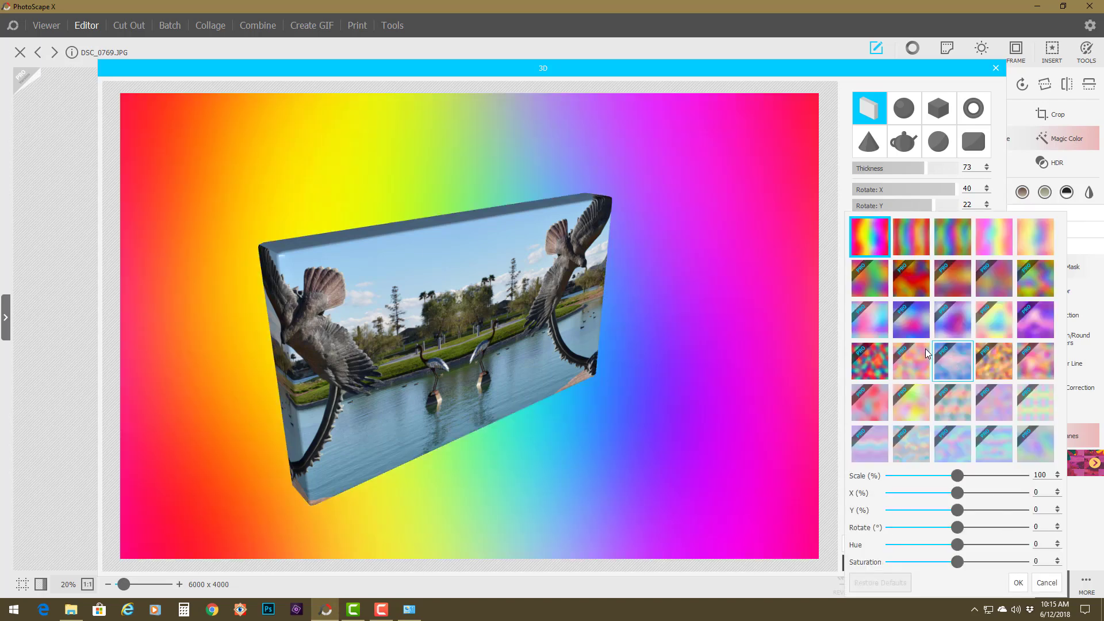
pyautogui.click(911, 237)
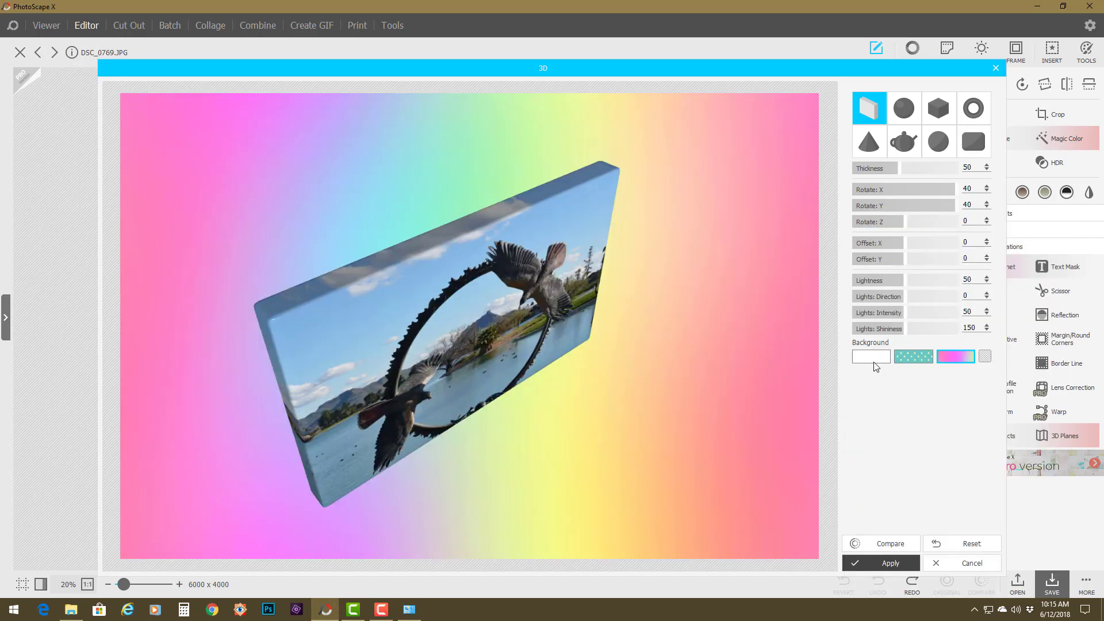
pyautogui.click(871, 355)
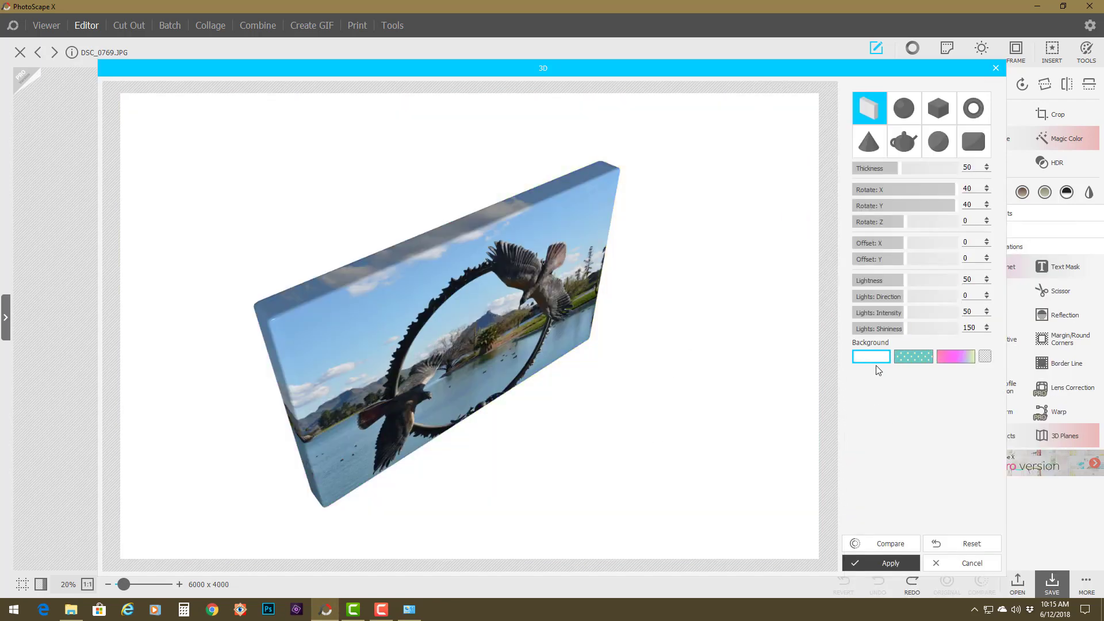
pyautogui.click(871, 357)
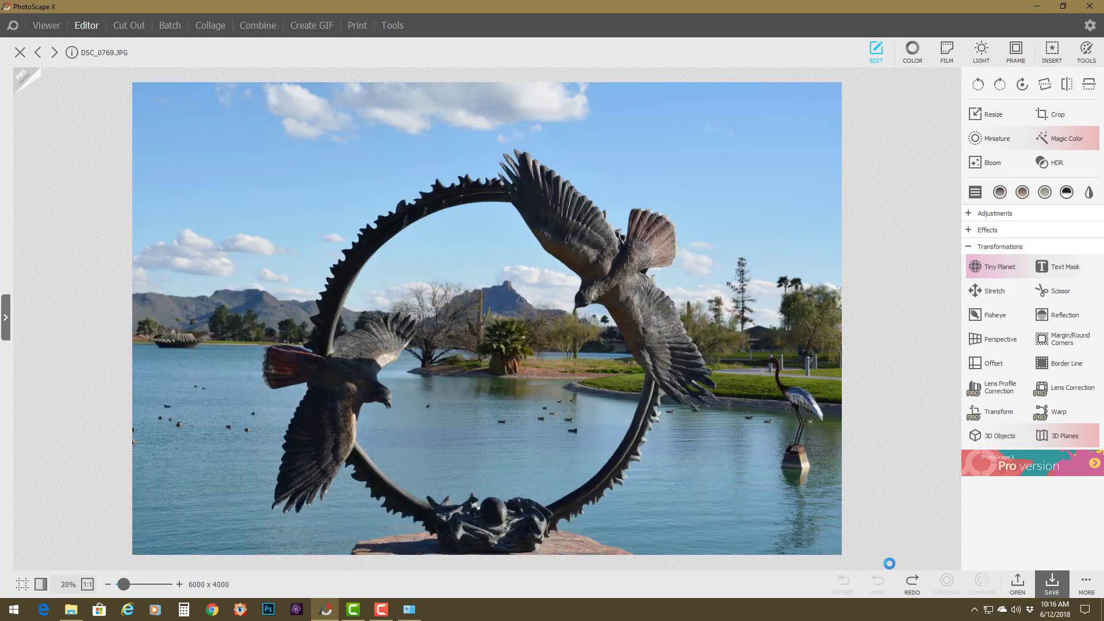
# Redo the 3D box result on black and save it via the Save dialog.
pyautogui.click(1065, 435)
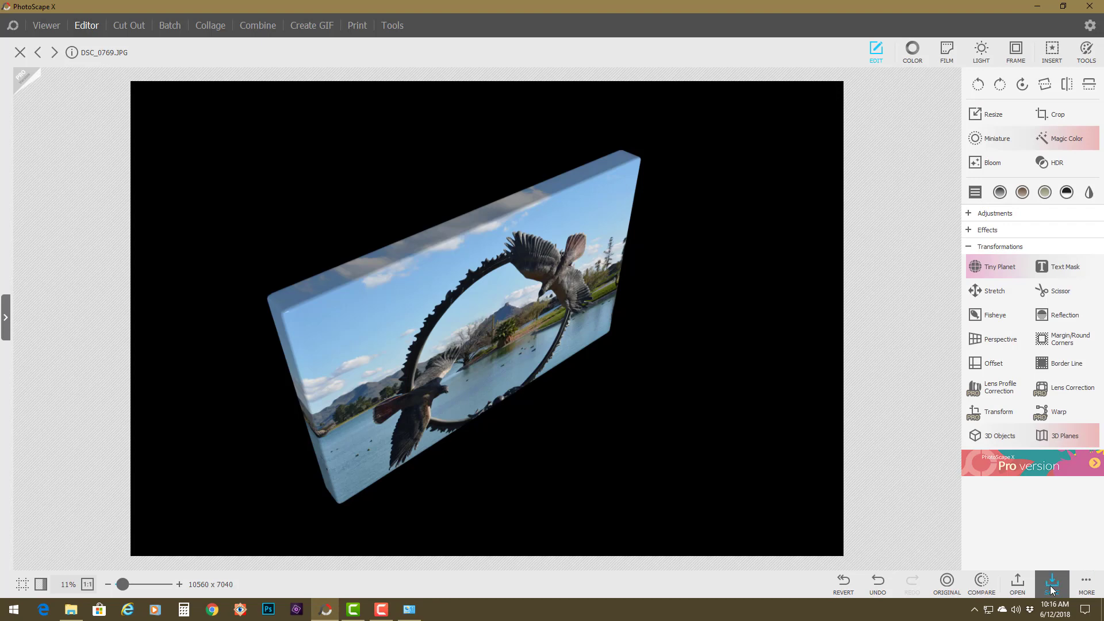
pyautogui.click(1052, 580)
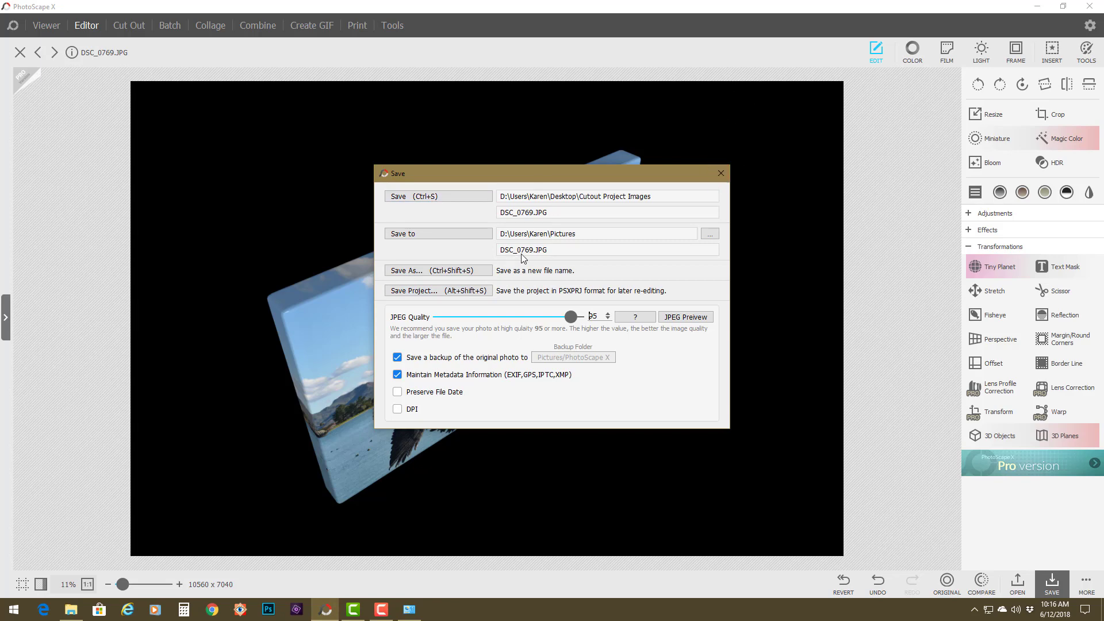
pyautogui.click(437, 196)
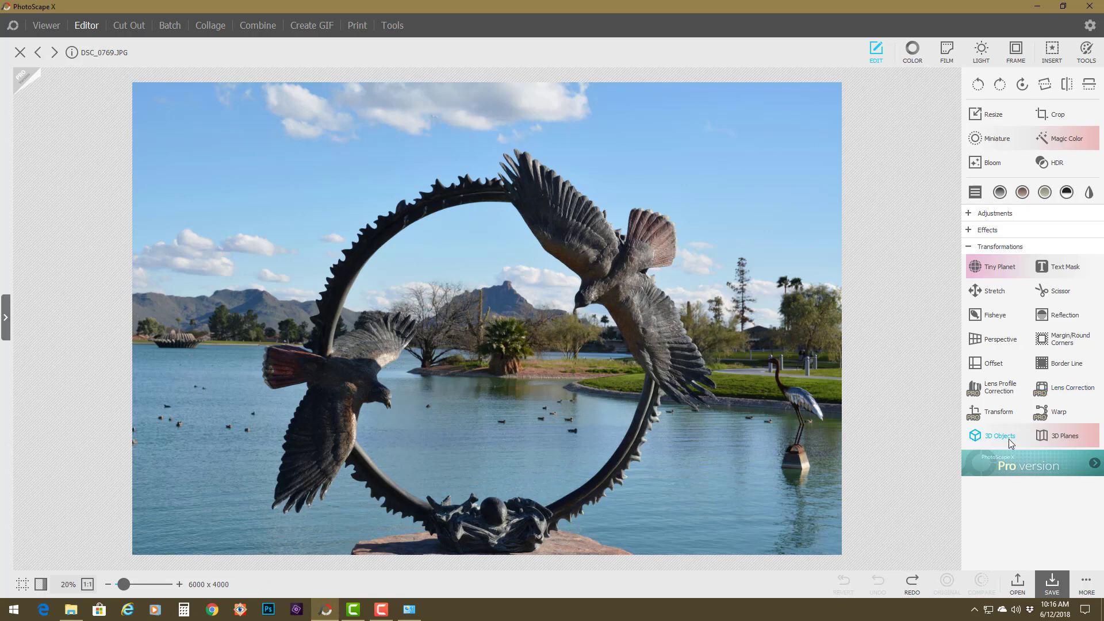
# Reopen 3D Objects and wrap the sculpture photo onto a sphere.
pyautogui.click(997, 435)
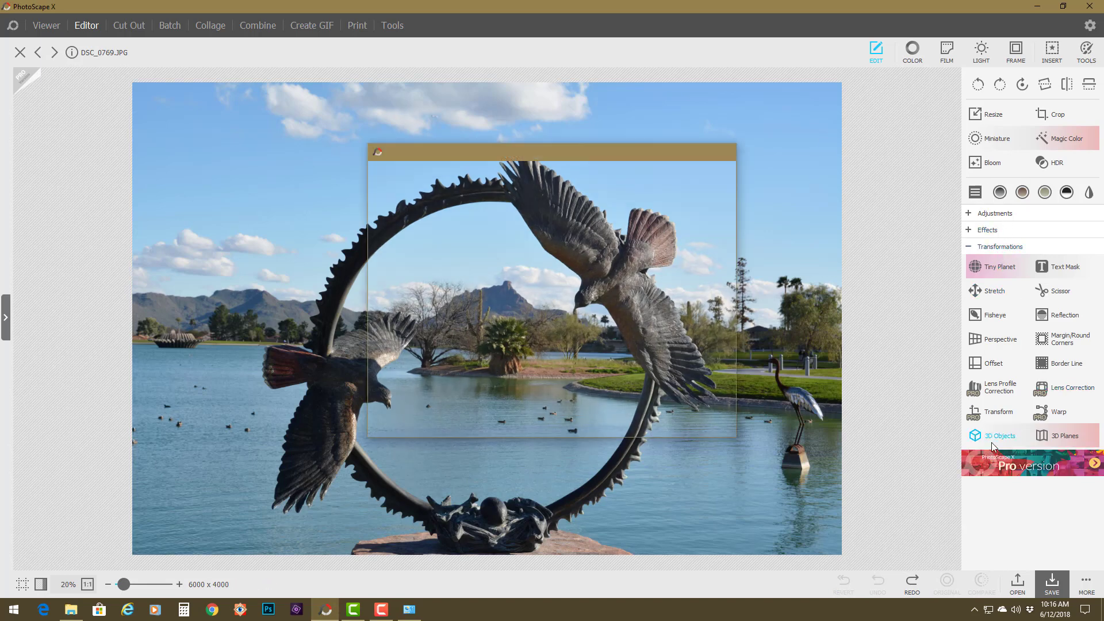
pyautogui.click(997, 435)
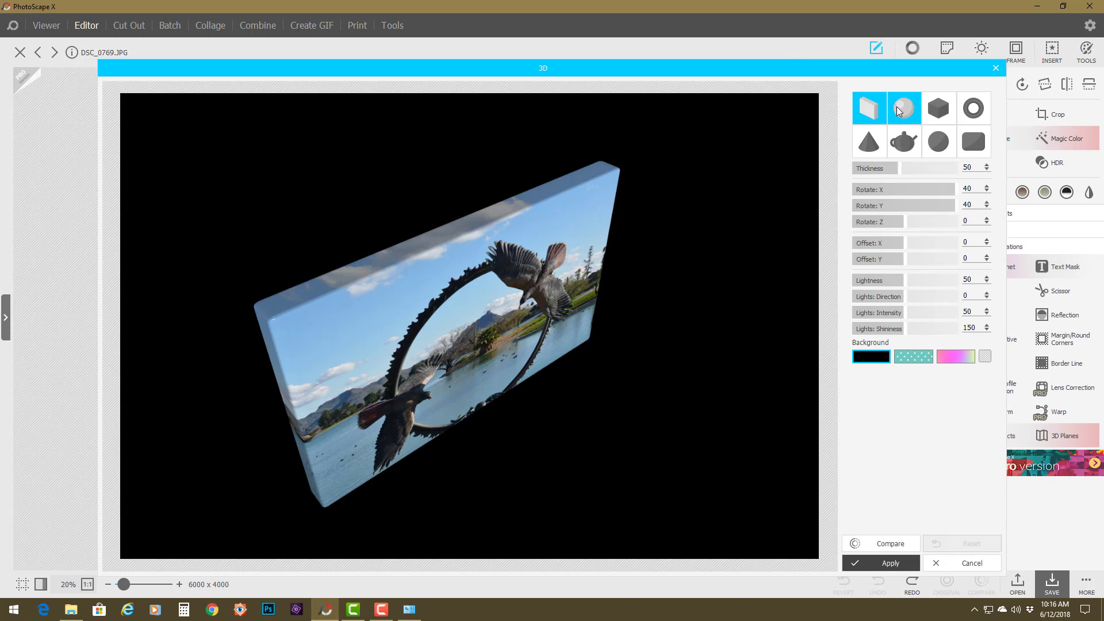
pyautogui.click(904, 108)
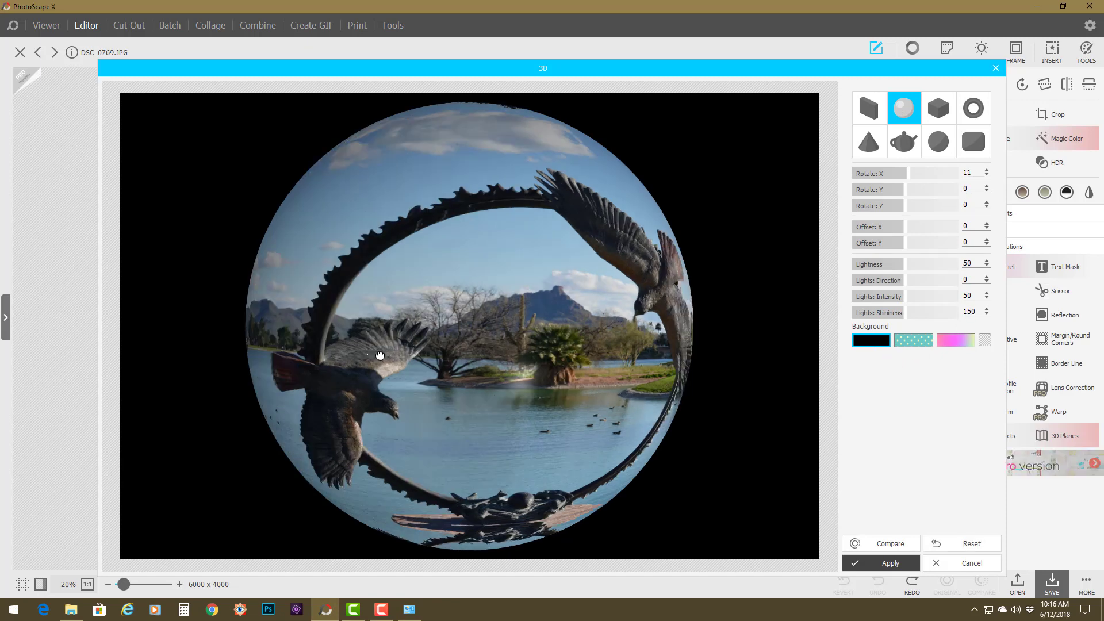
# Rotate the photo sphere and adjust its light intensity, shininess and direction.
pyautogui.click(985, 170)
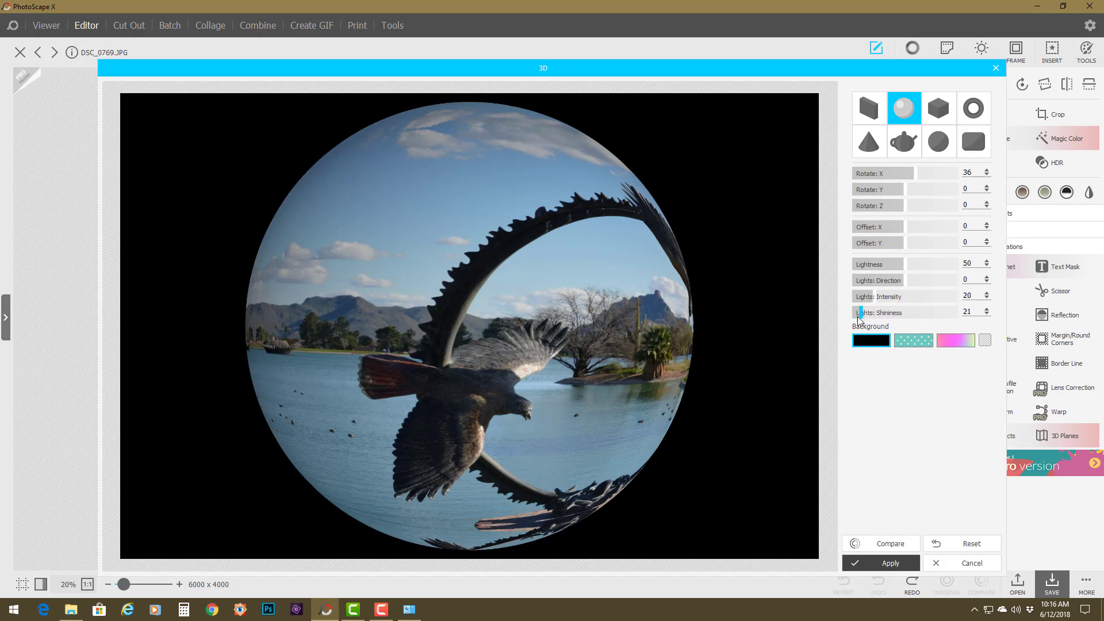
pyautogui.moveTo(859, 312); pyautogui.dragTo(902, 311)
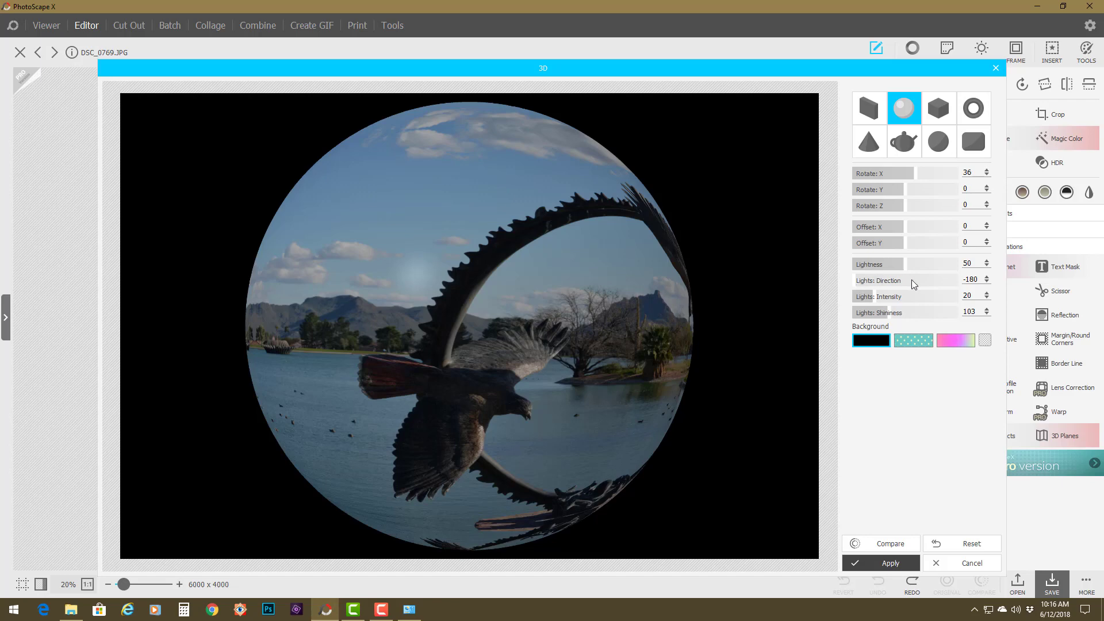
pyautogui.moveTo(909, 281); pyautogui.dragTo(944, 281)
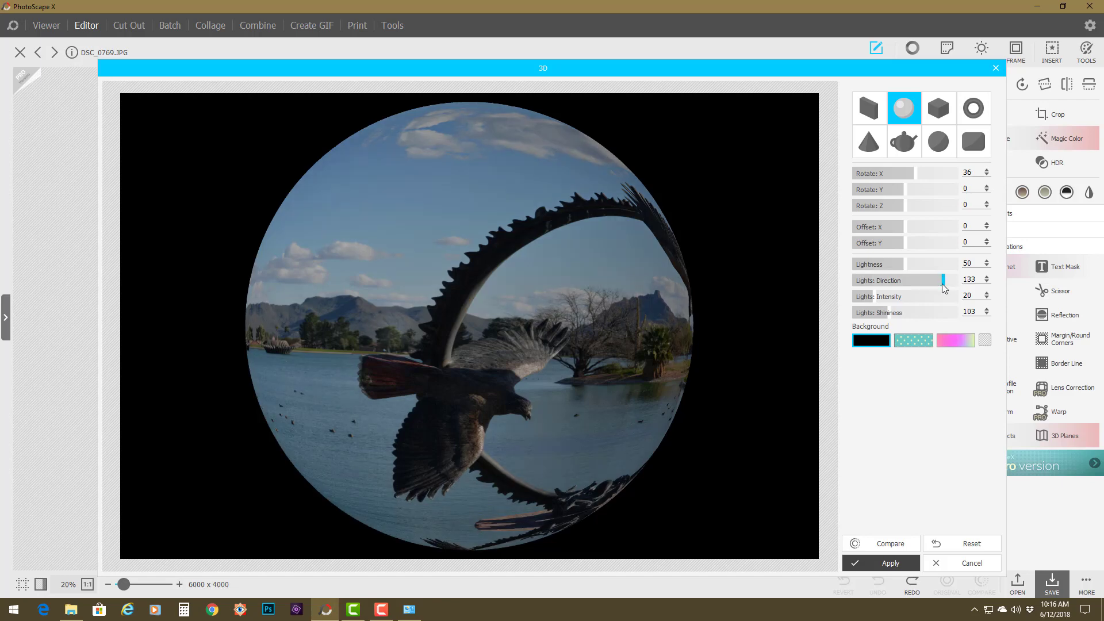
pyautogui.moveTo(951, 265); pyautogui.dragTo(916, 264)
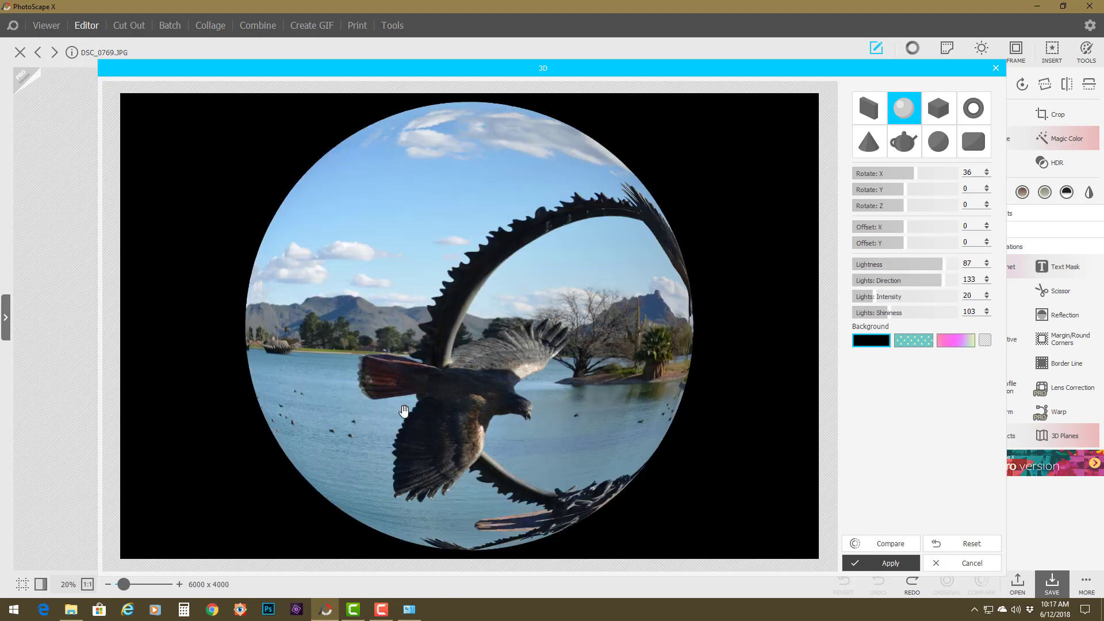
# Change the 3D shape from the sphere to a rounded panel.
pyautogui.click(973, 140)
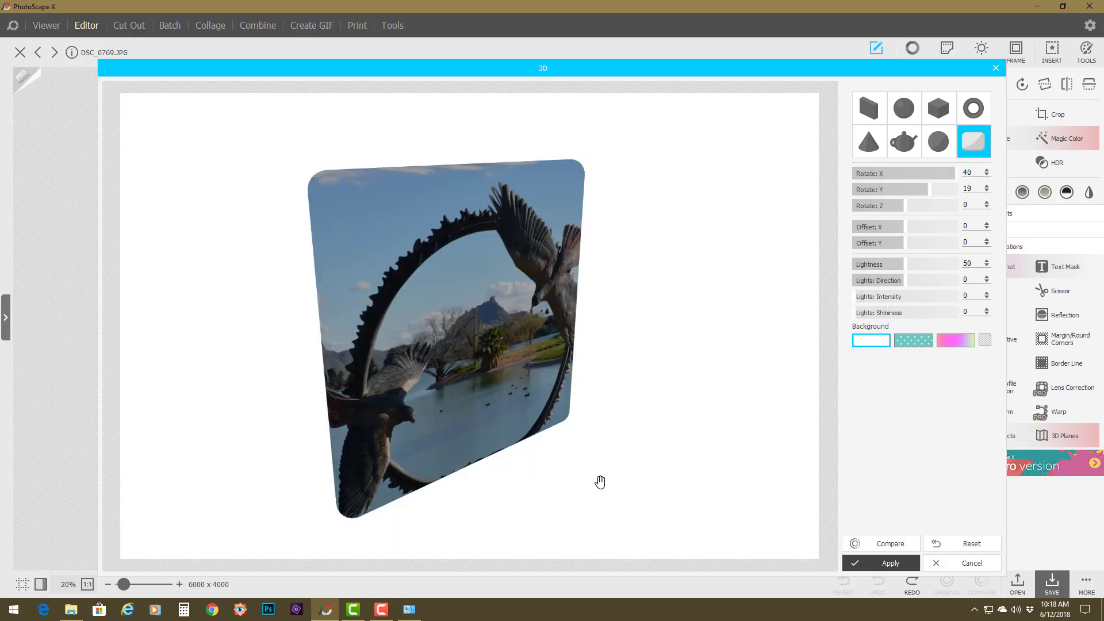